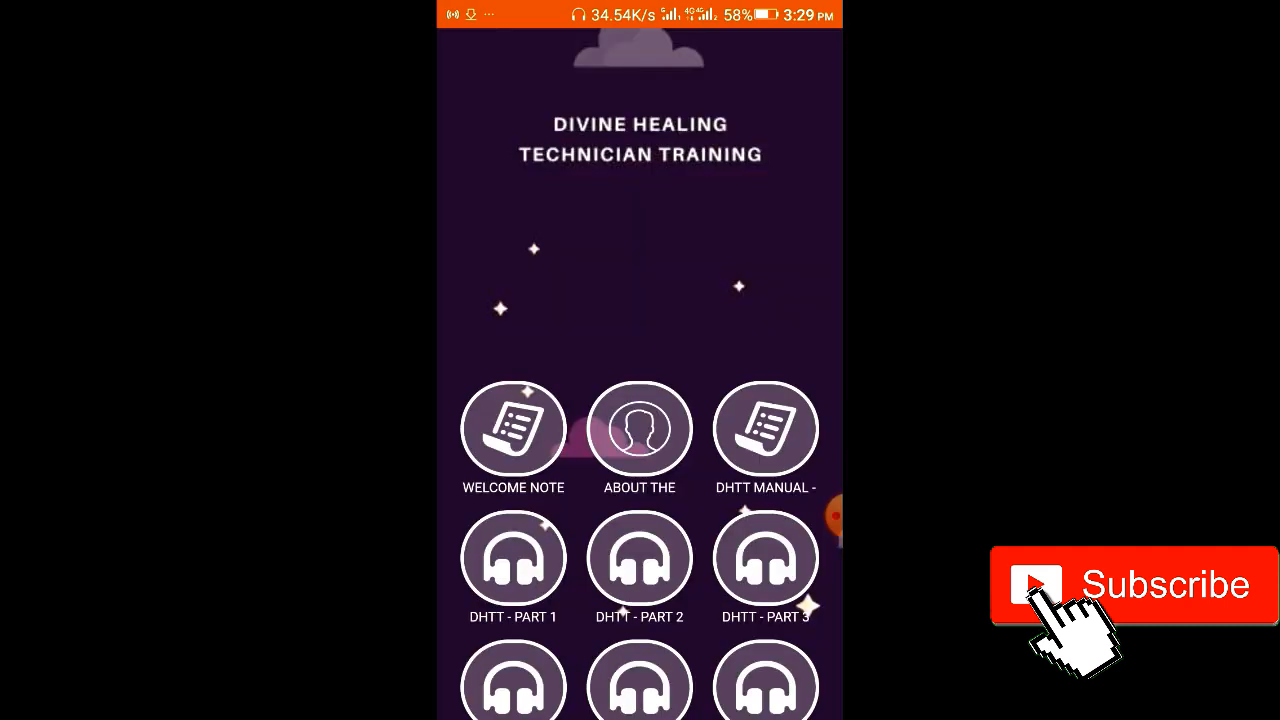
- Read the Welcome Note article on healing, then return to the phone's home screen
scroll("up", 3)
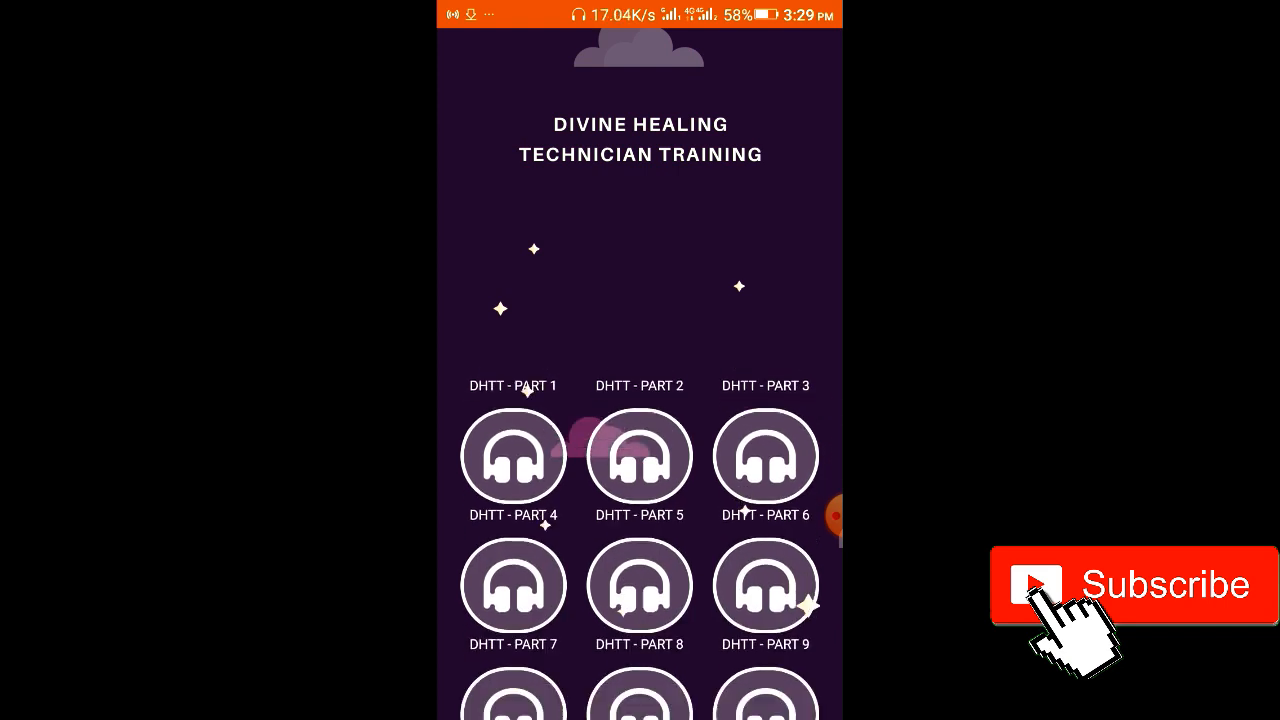
scroll("down", 3)
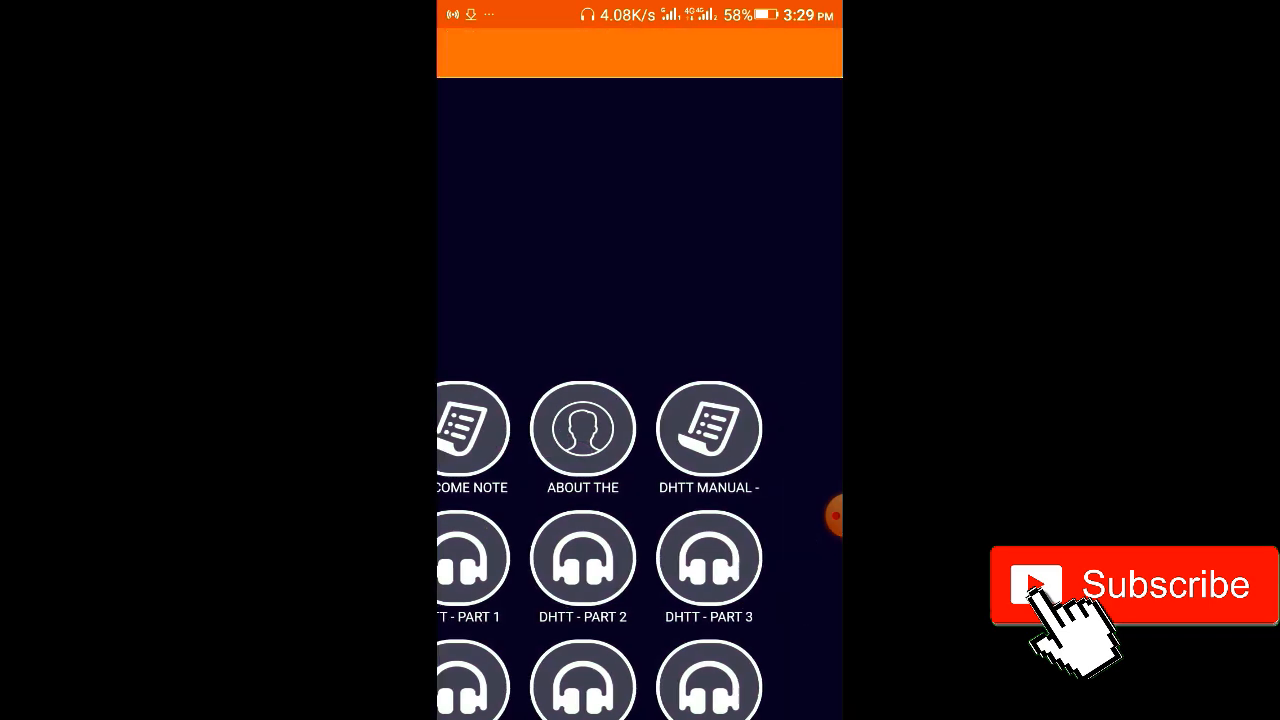
left_click(472, 430)
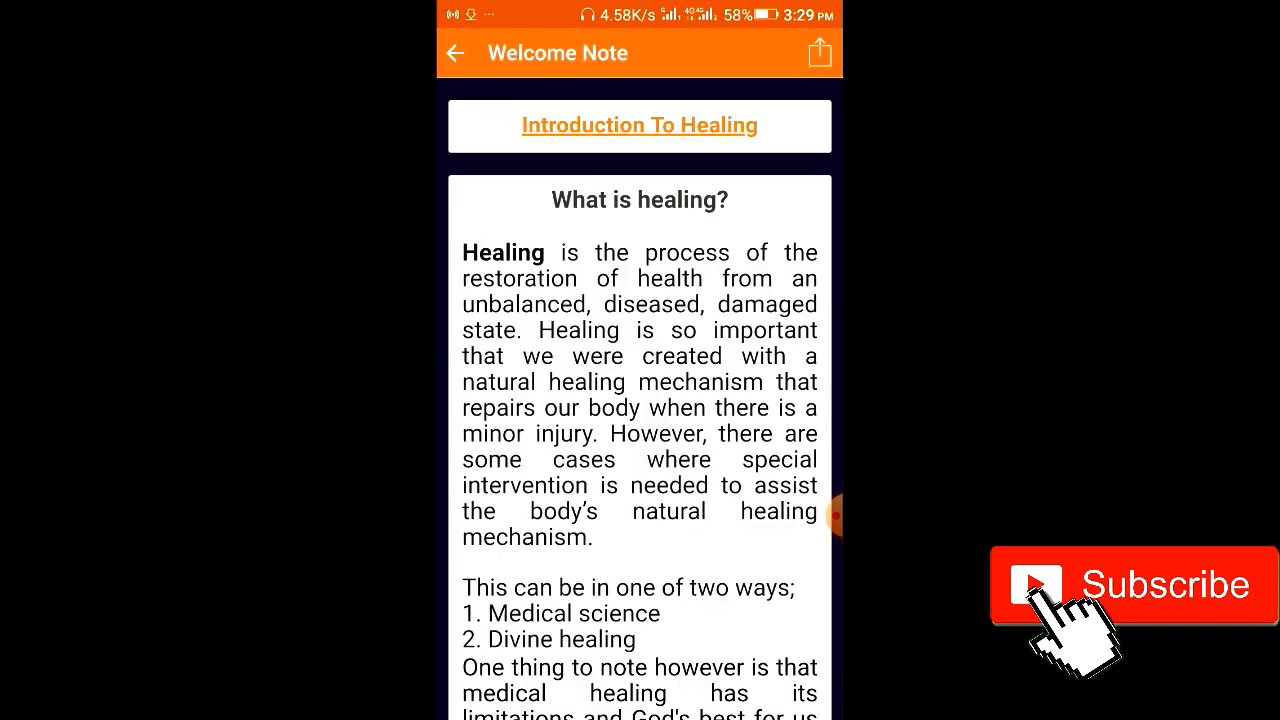
scroll("down", 3)
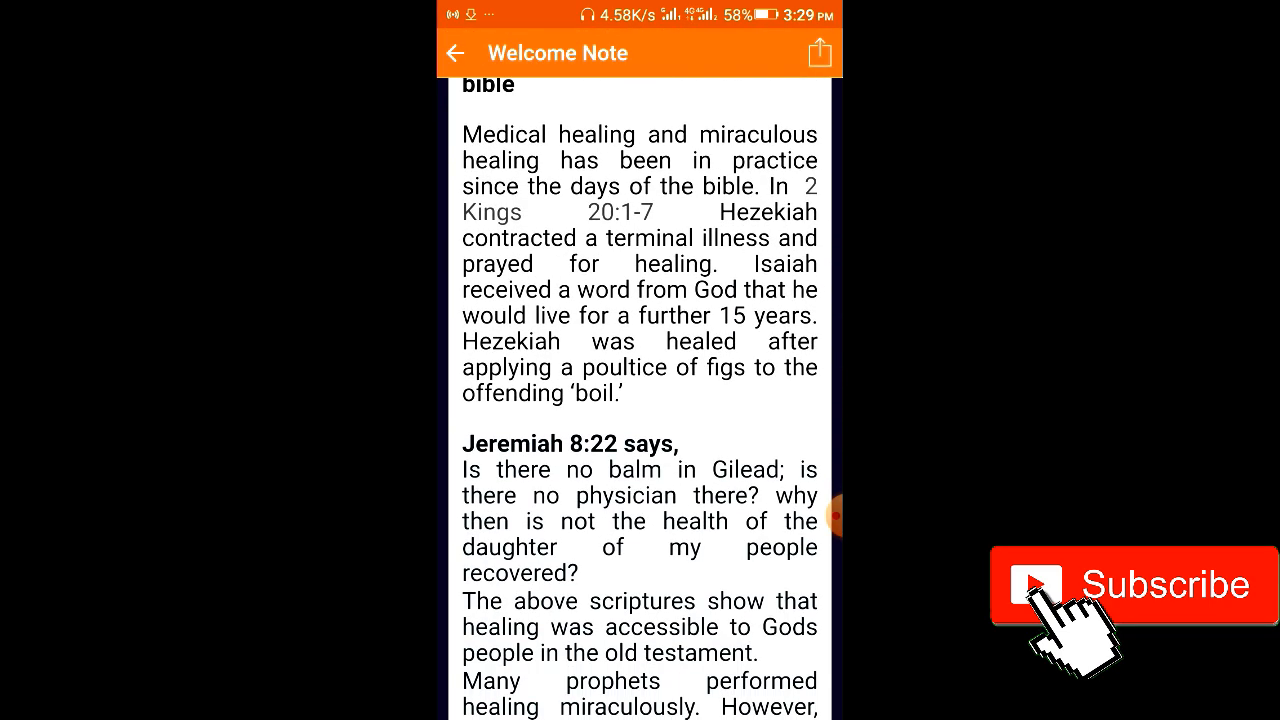
left_click(456, 52)
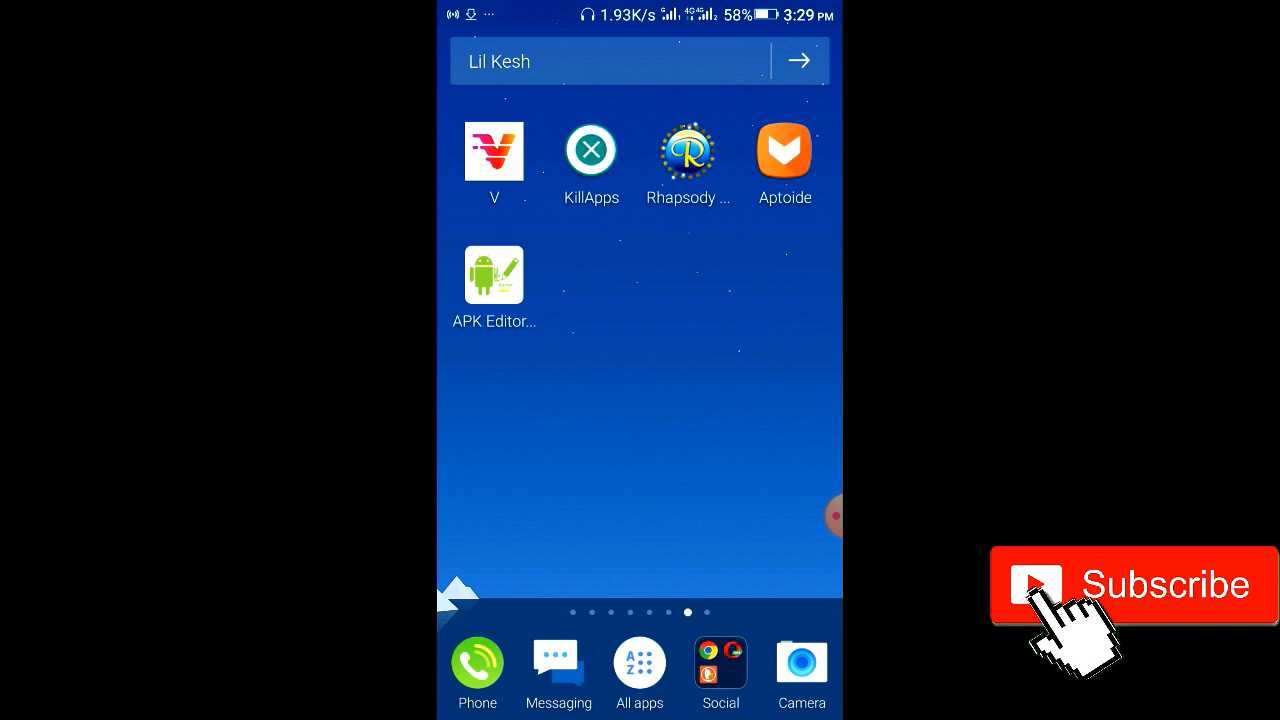
- Launch the Aptoide app store from the home screen to its Editors' Choice page
left_click(720, 660)
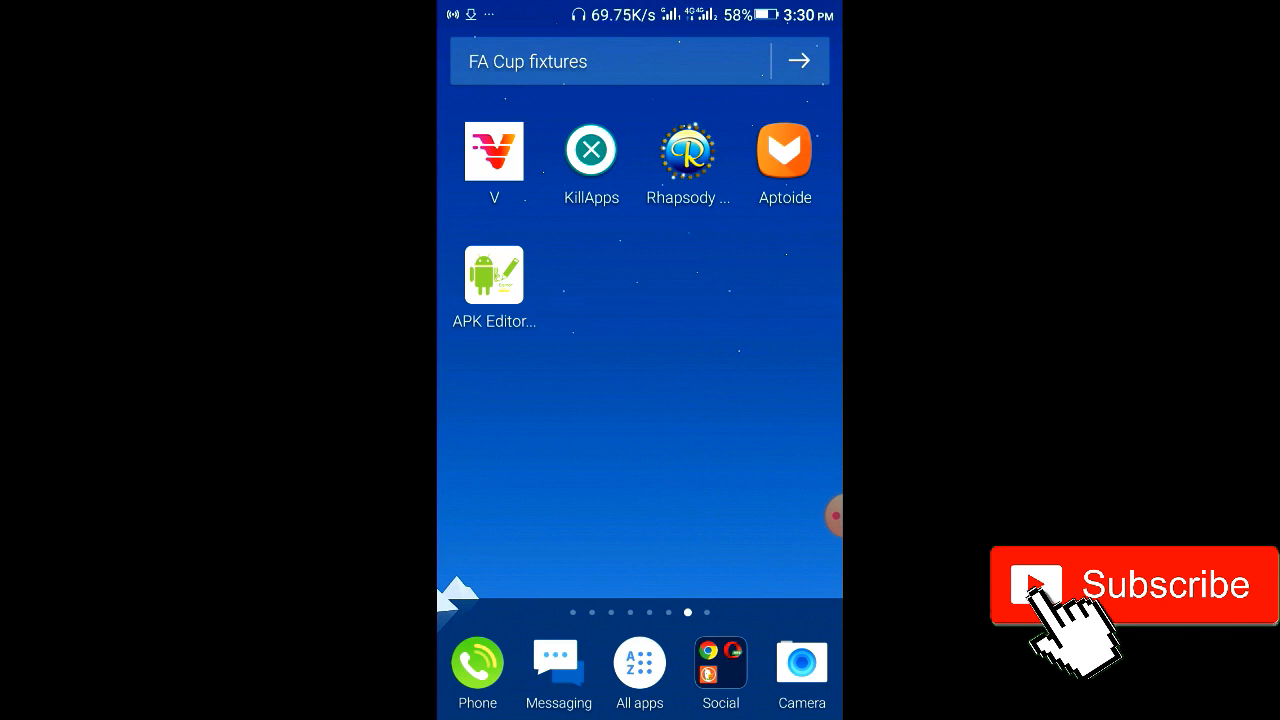
left_click(784, 150)
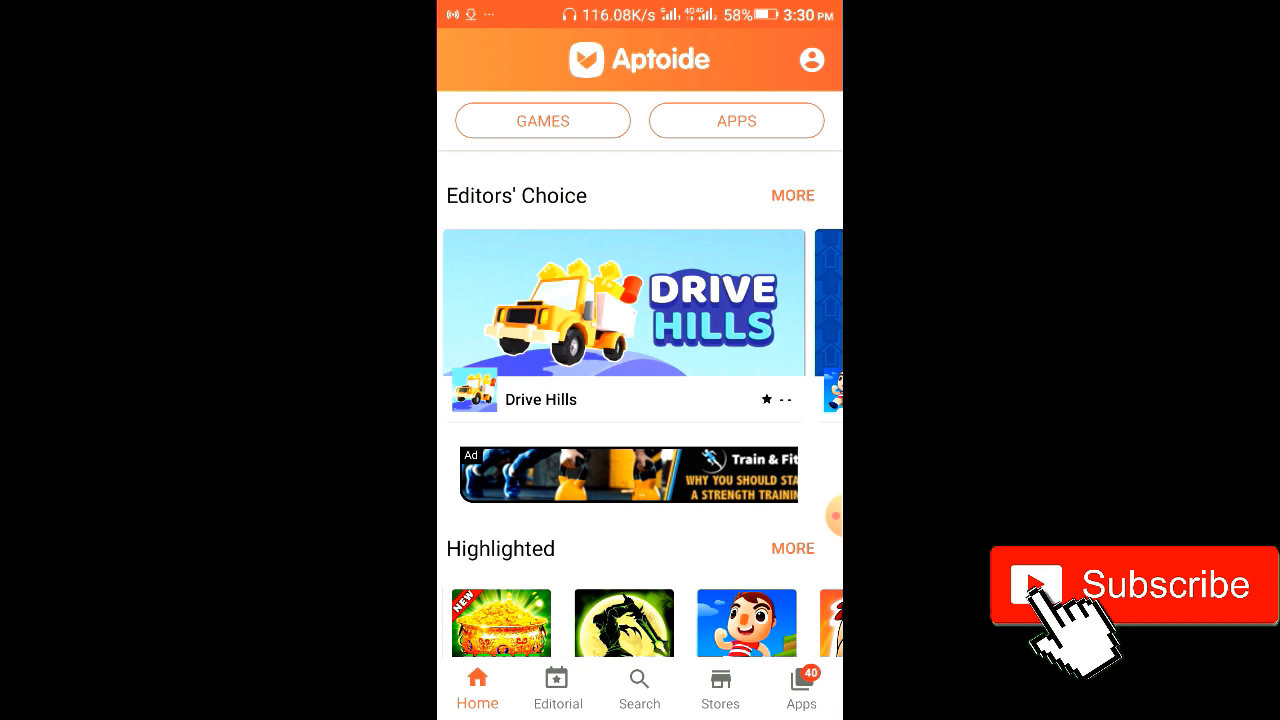
- Search Aptoide for 'apk editor pro' and bring up the APK Editor Pro listing
left_click(640, 684)
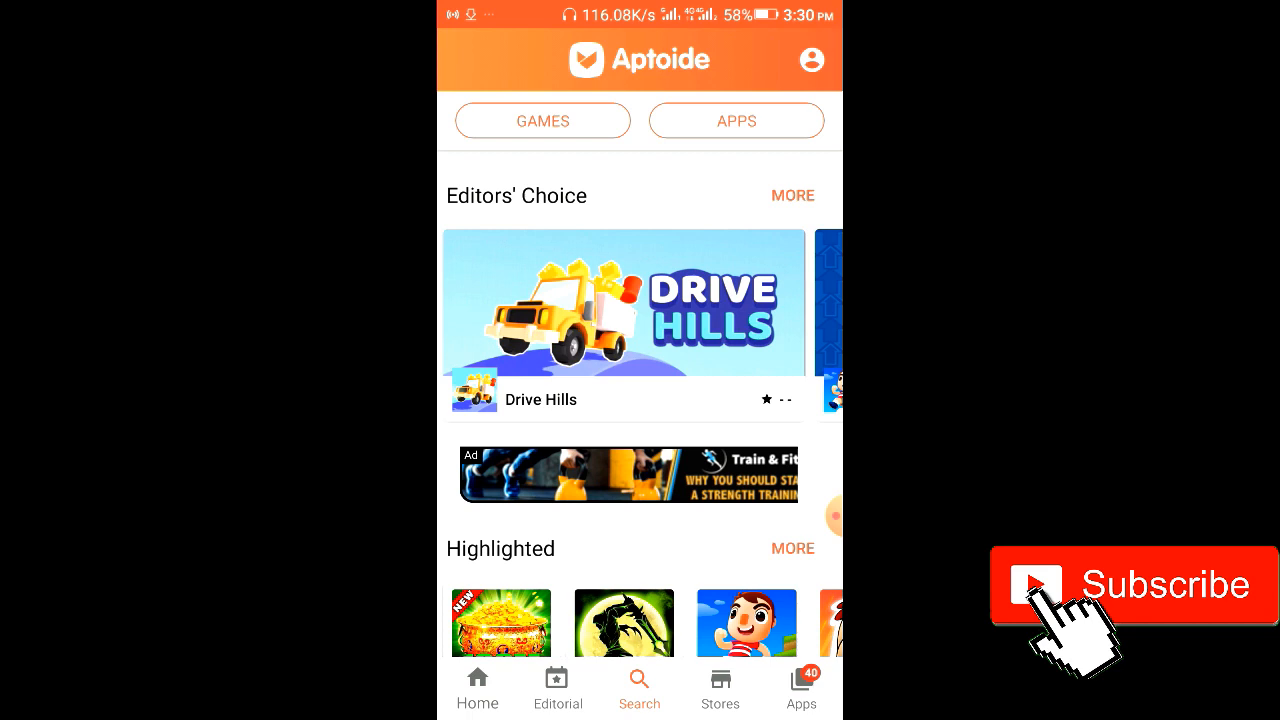
left_click(640, 688)
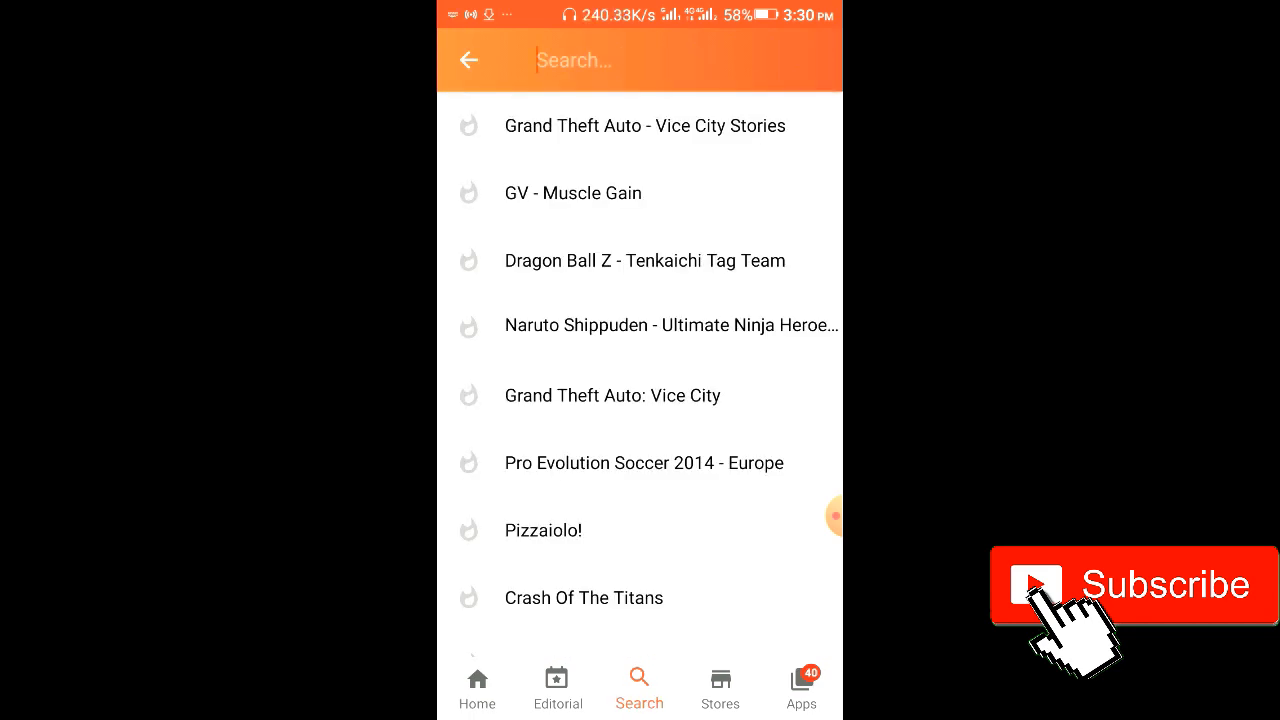
type("a")
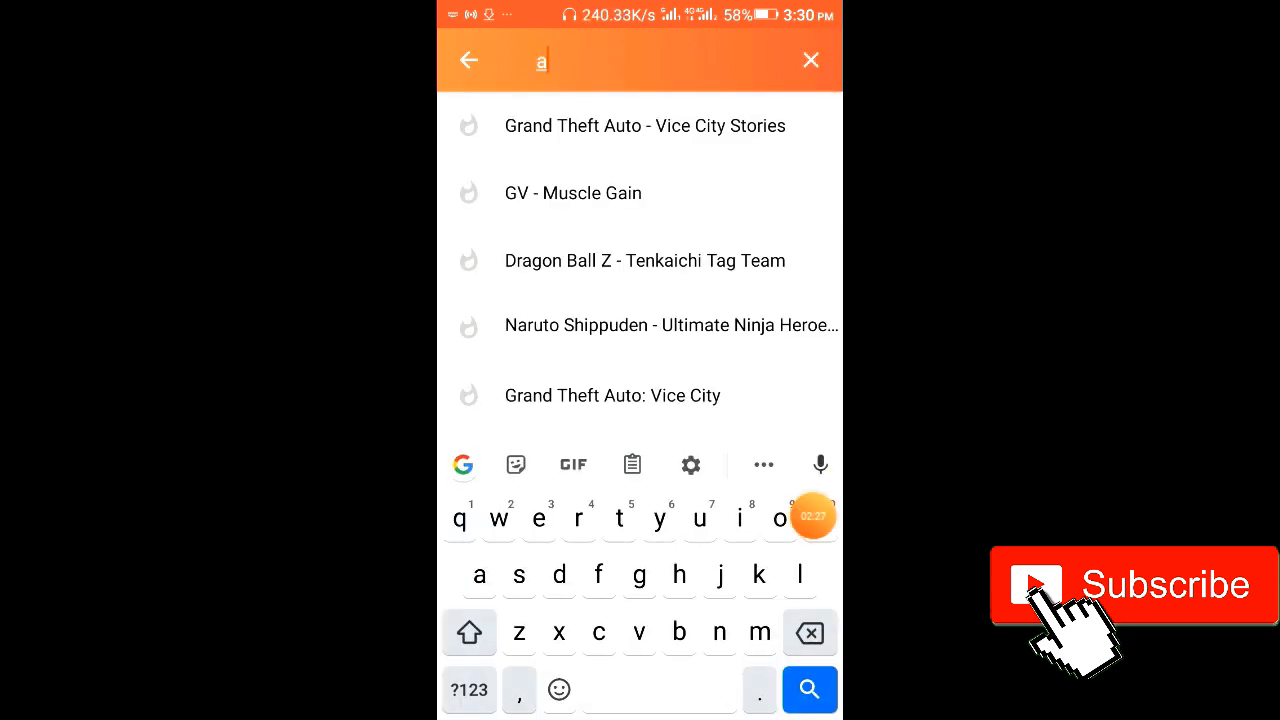
type("k ed")
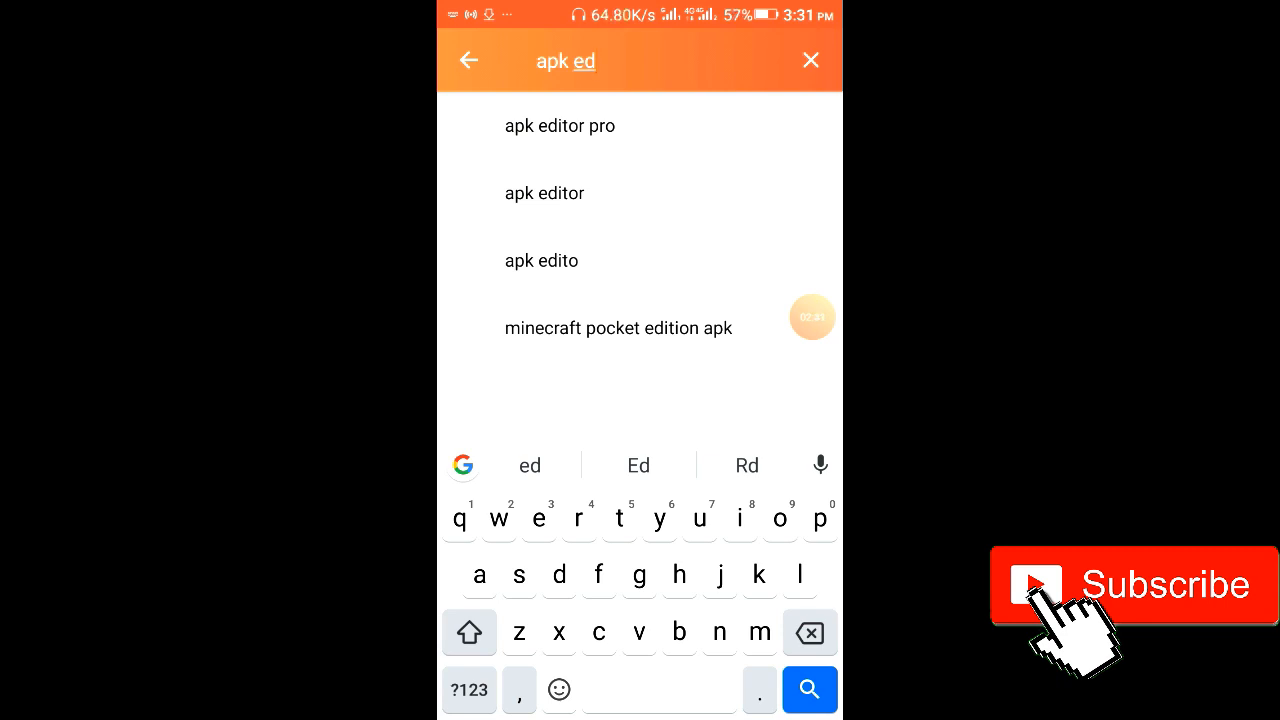
left_click(560, 124)
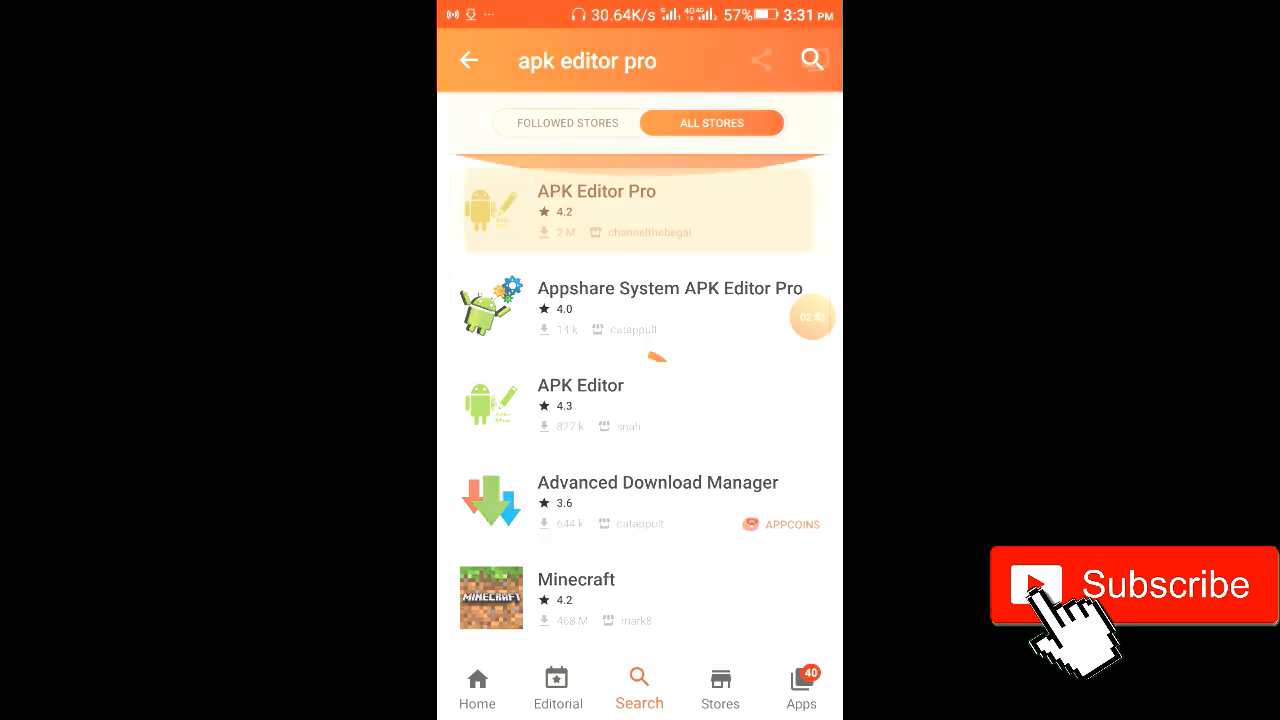
left_click(596, 208)
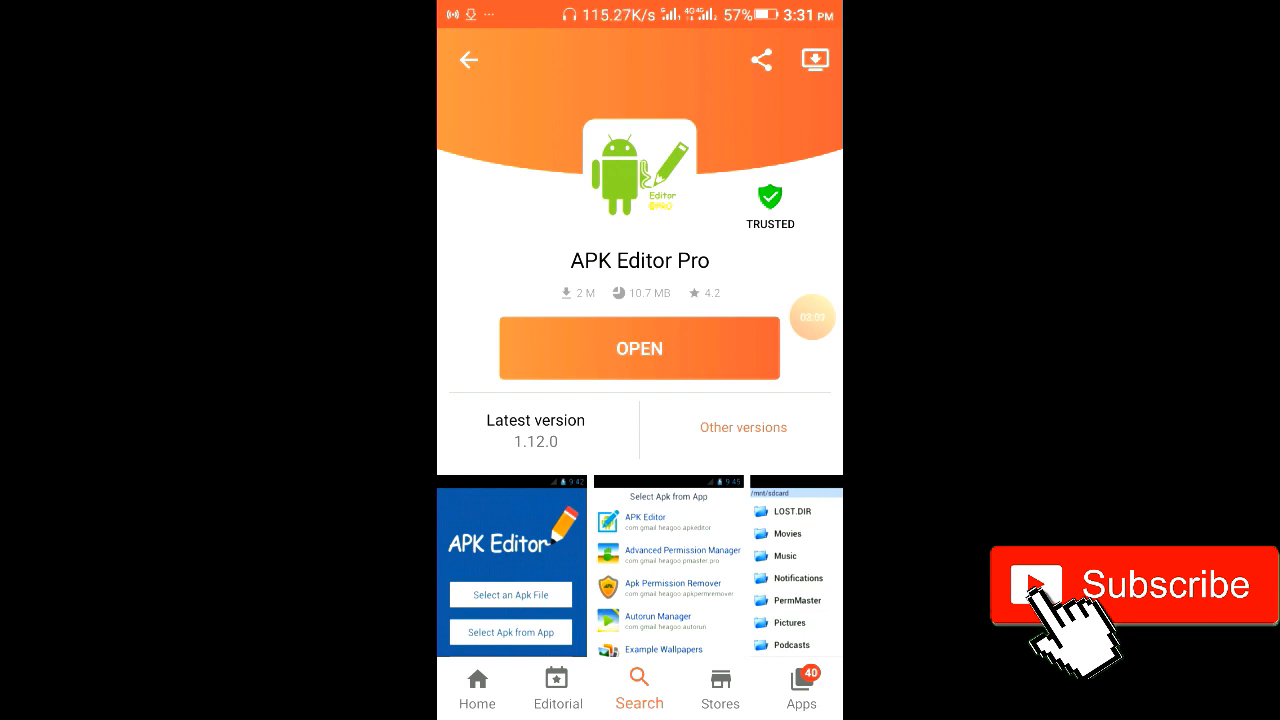
- Launch APK Editor Pro from its store page to reach the main menu
left_click(640, 348)
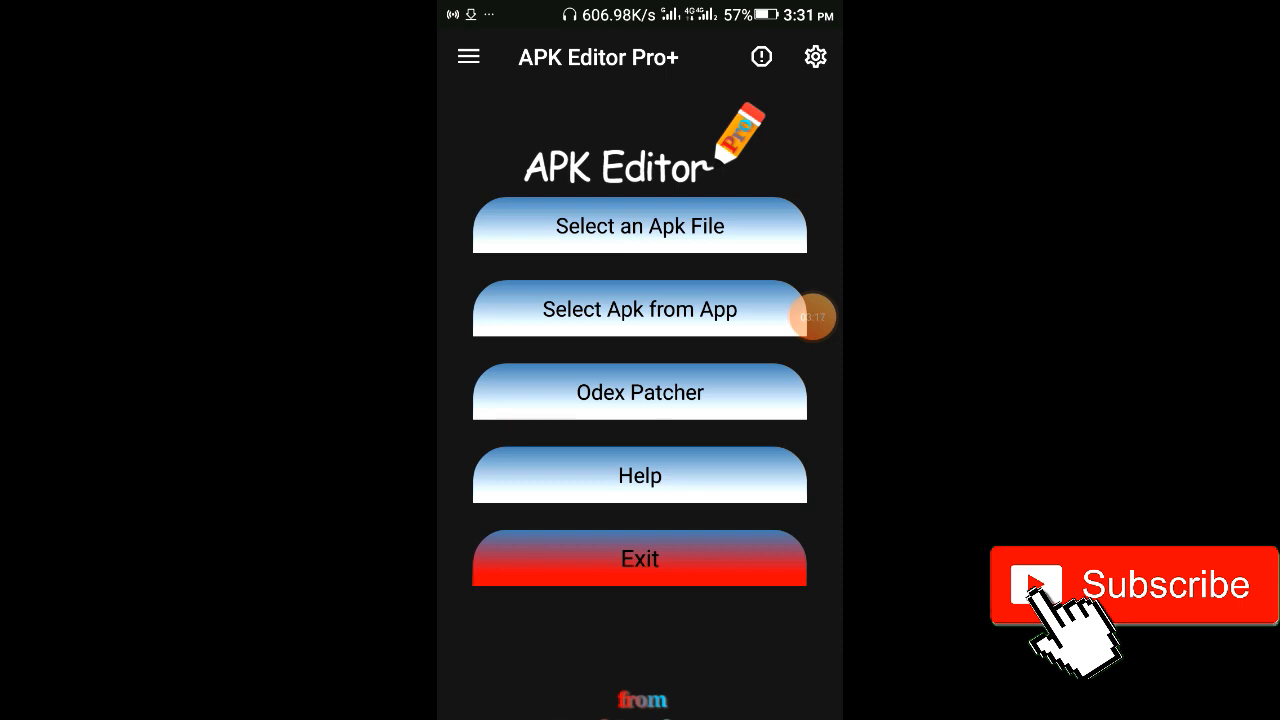
- Reach the APK Building section of the editor's settings
left_click(816, 56)
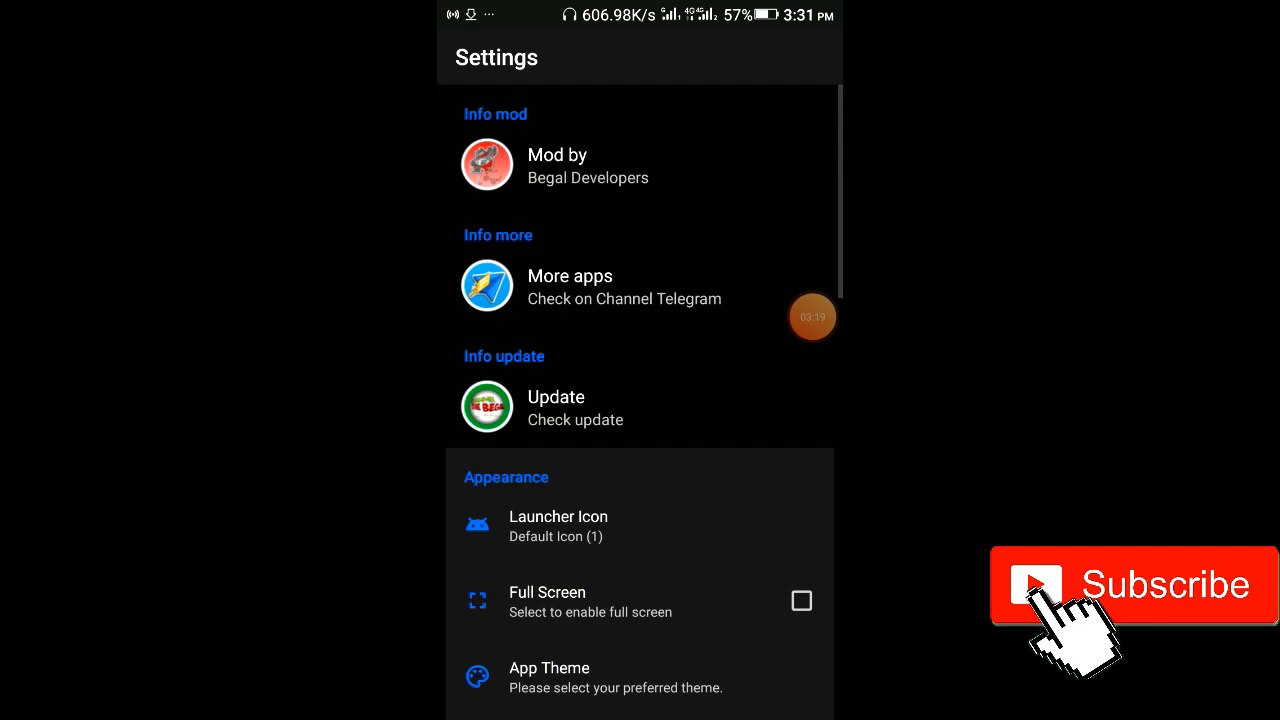
scroll("down", 3)
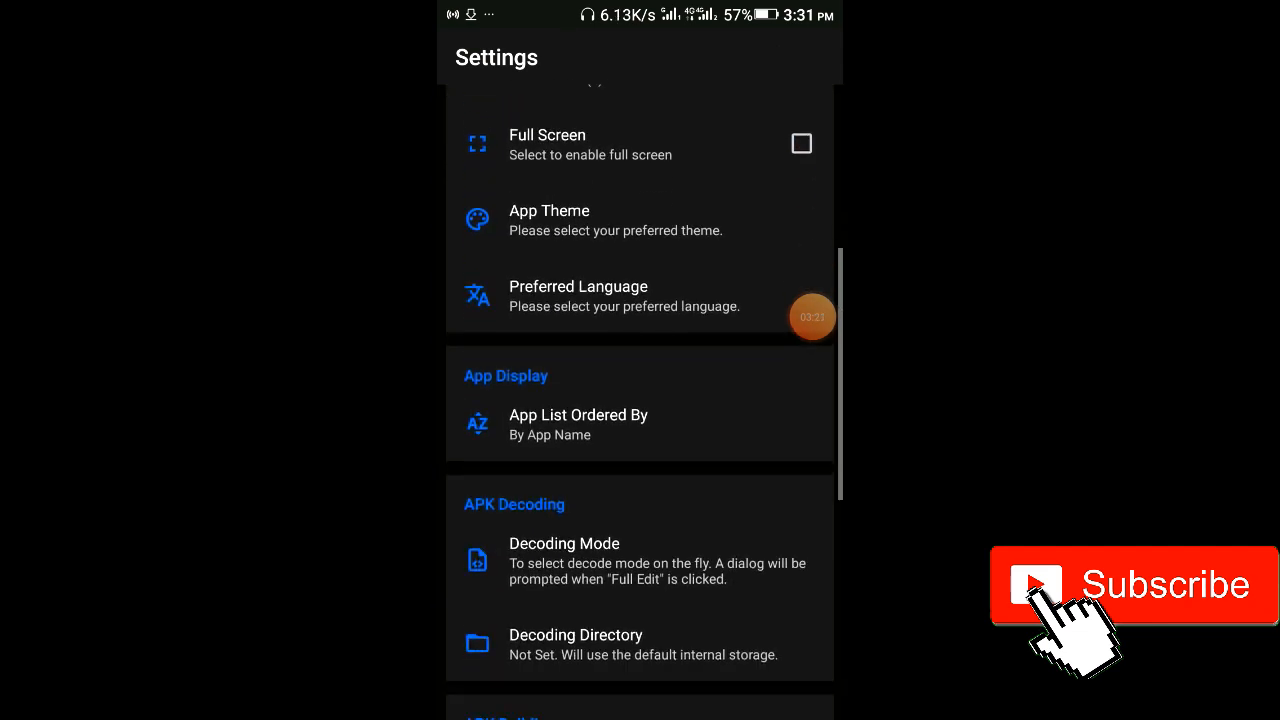
scroll("down", 3)
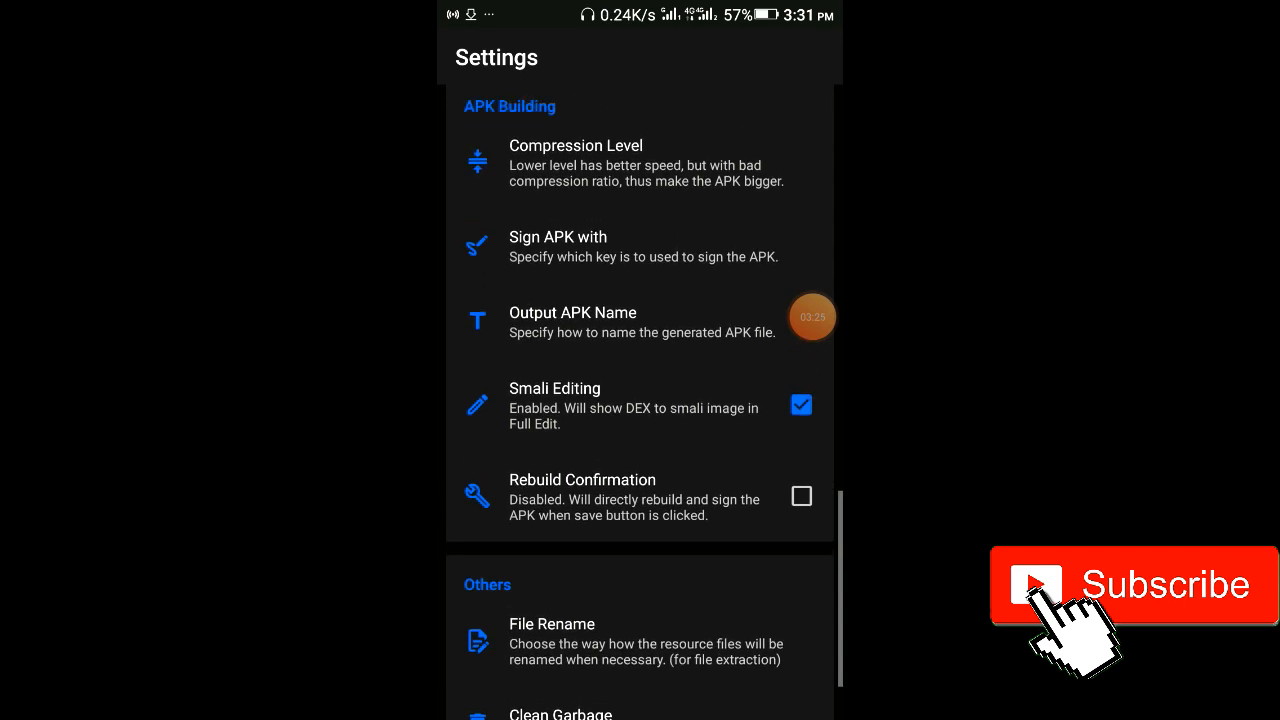
scroll("down", 3)
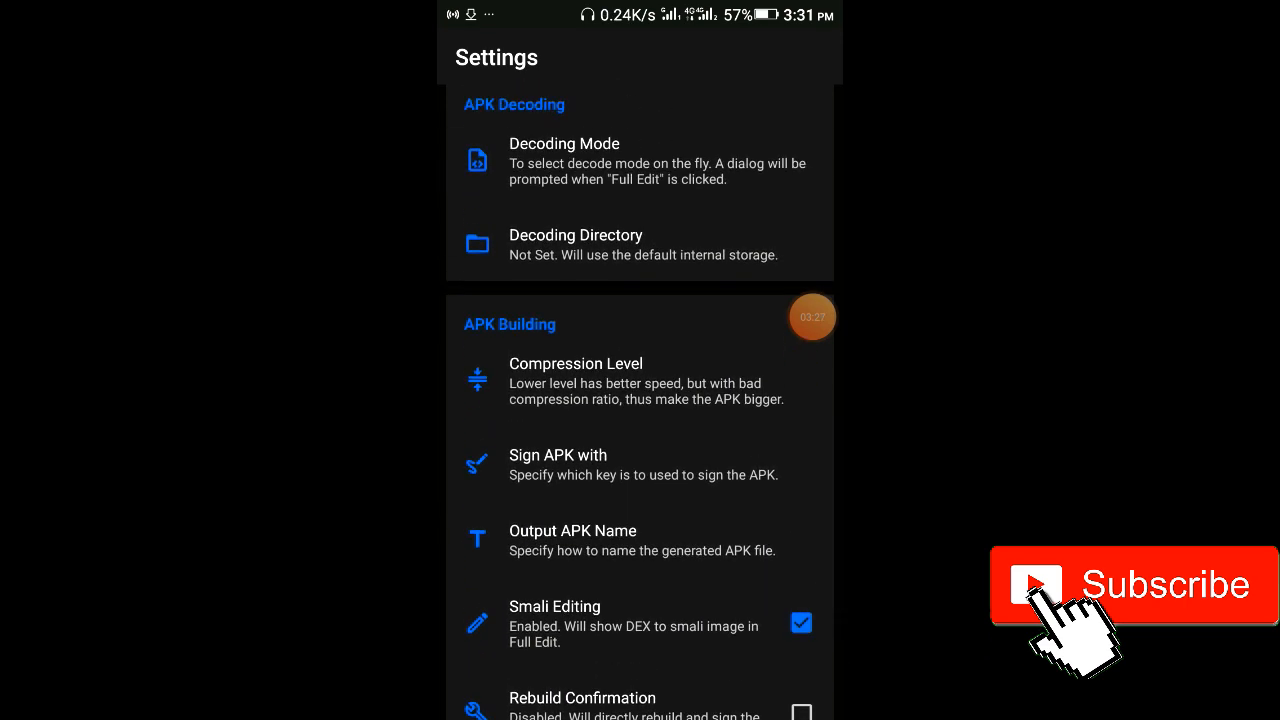
scroll("down", 3)
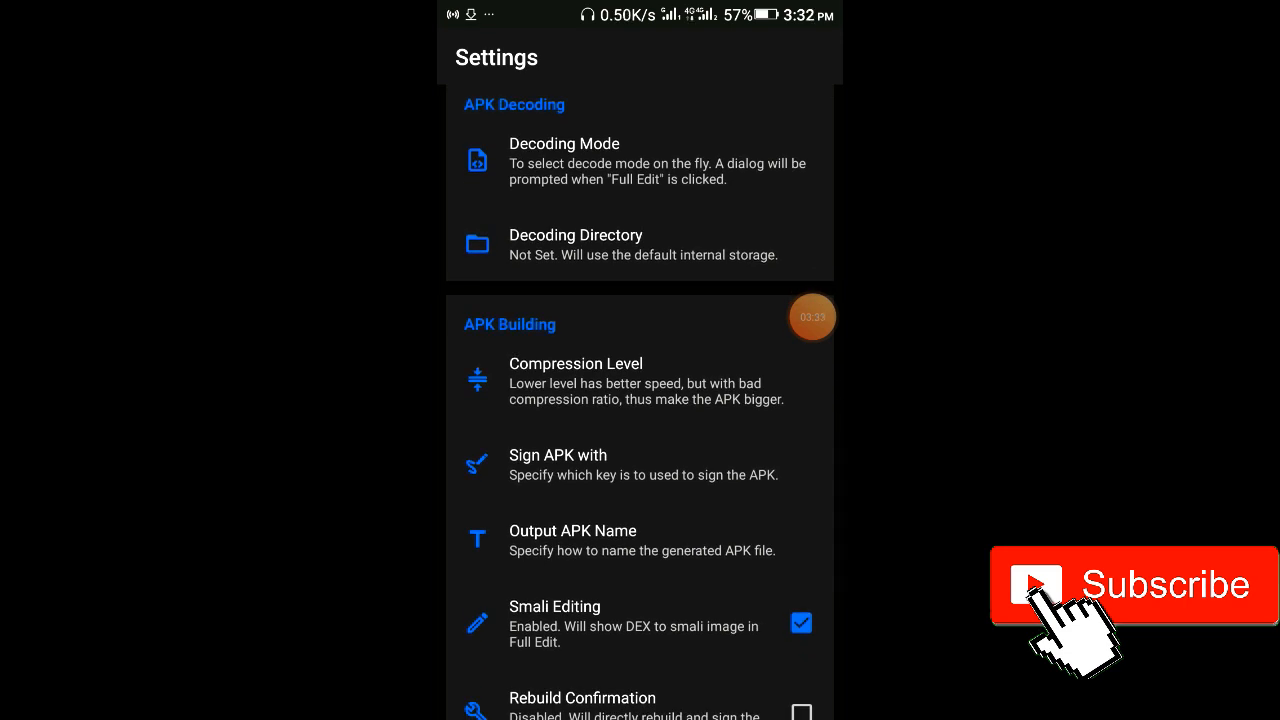
- Set 'Sign APK with' to the key created by APK Editor
left_click(558, 464)
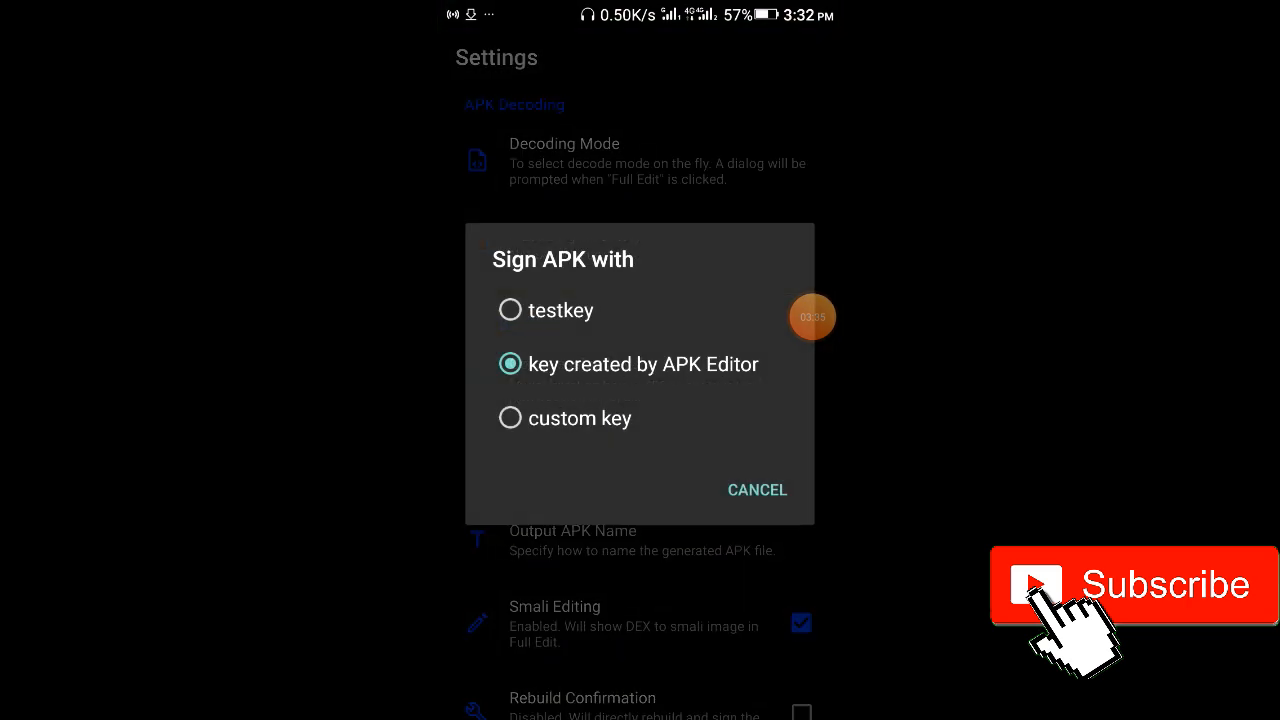
left_click(756, 488)
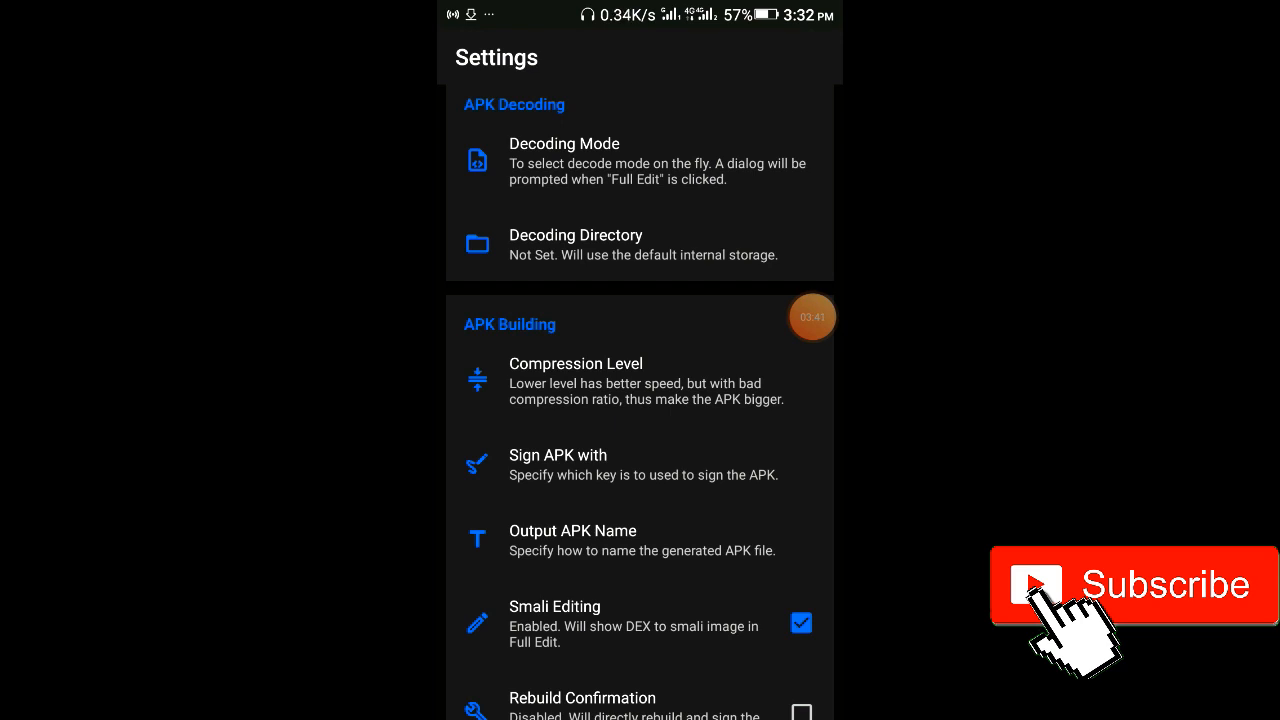
left_click(558, 456)
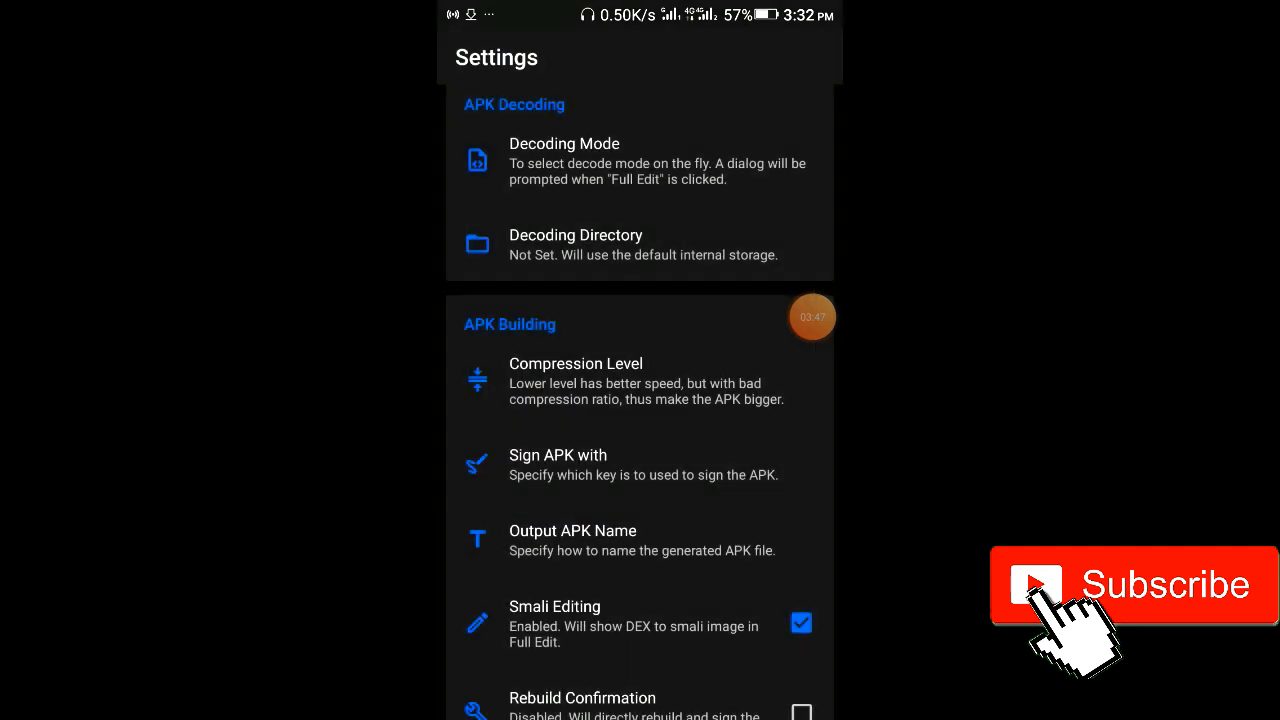
left_click(558, 464)
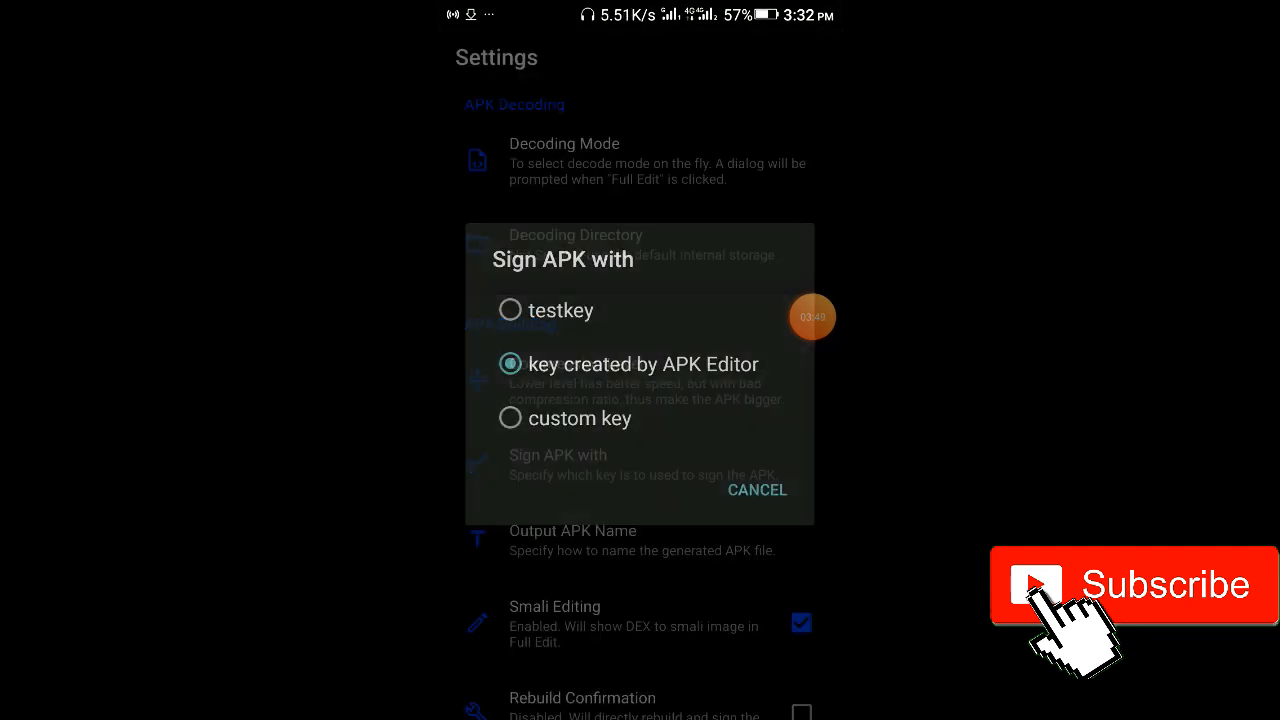
left_click(756, 490)
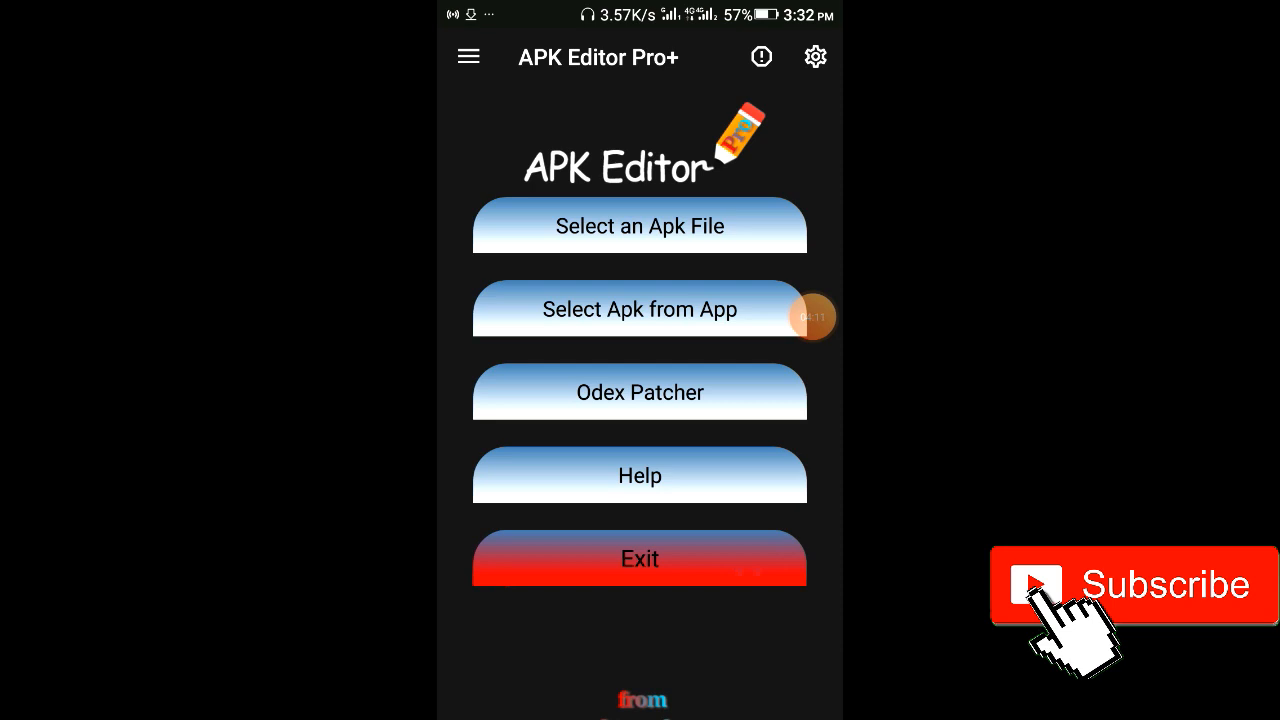
- Pick dhttApp (xyz.mysidehustle...) from the installed-apps list for editing
left_click(640, 308)
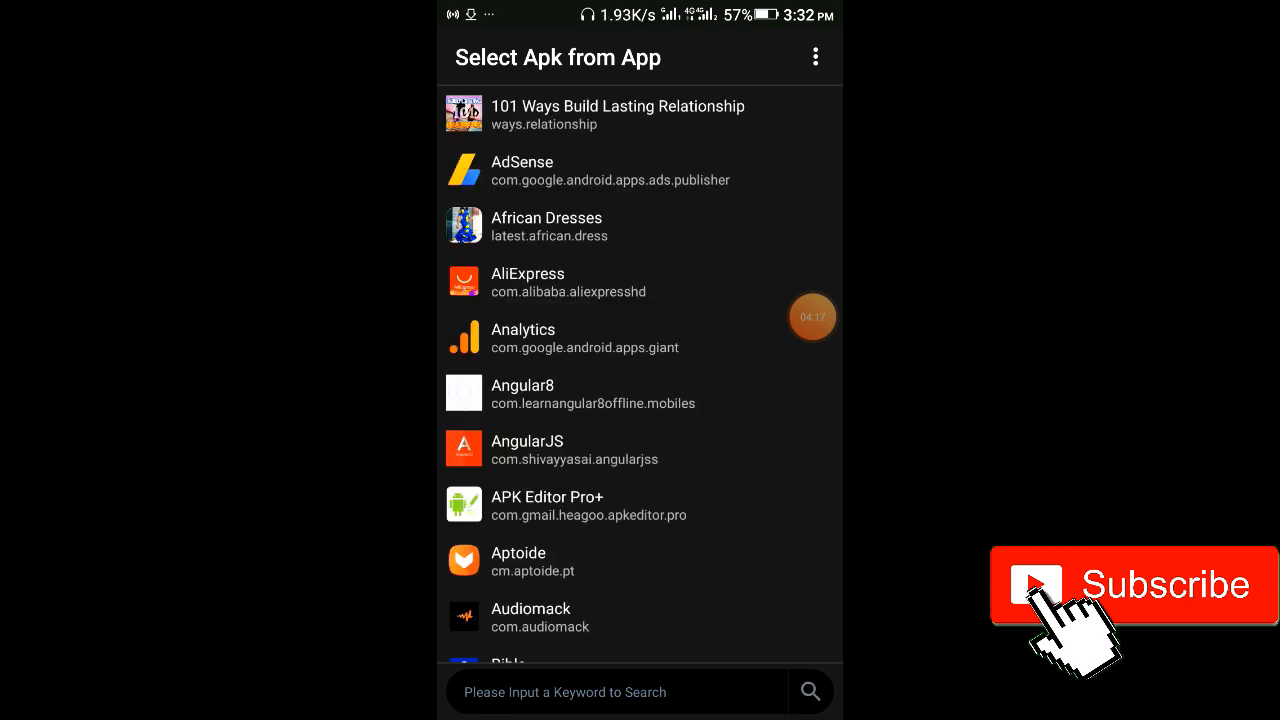
scroll("down", 3)
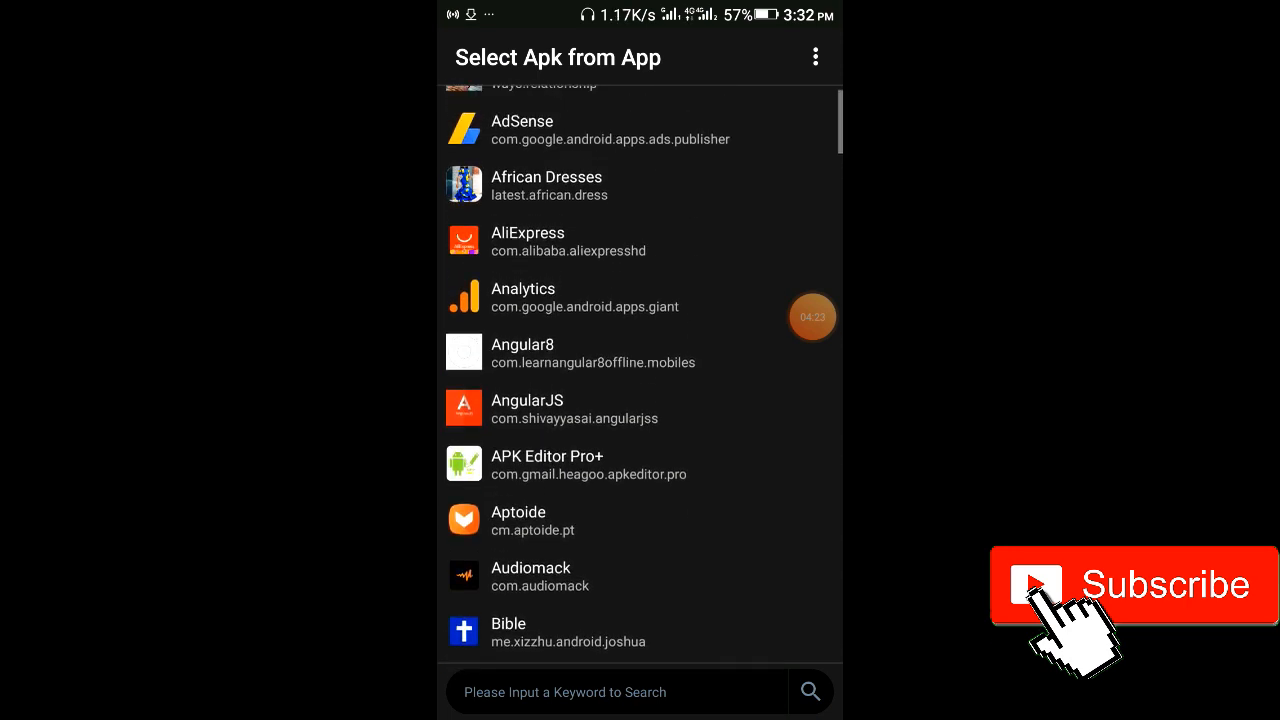
scroll("down", 3)
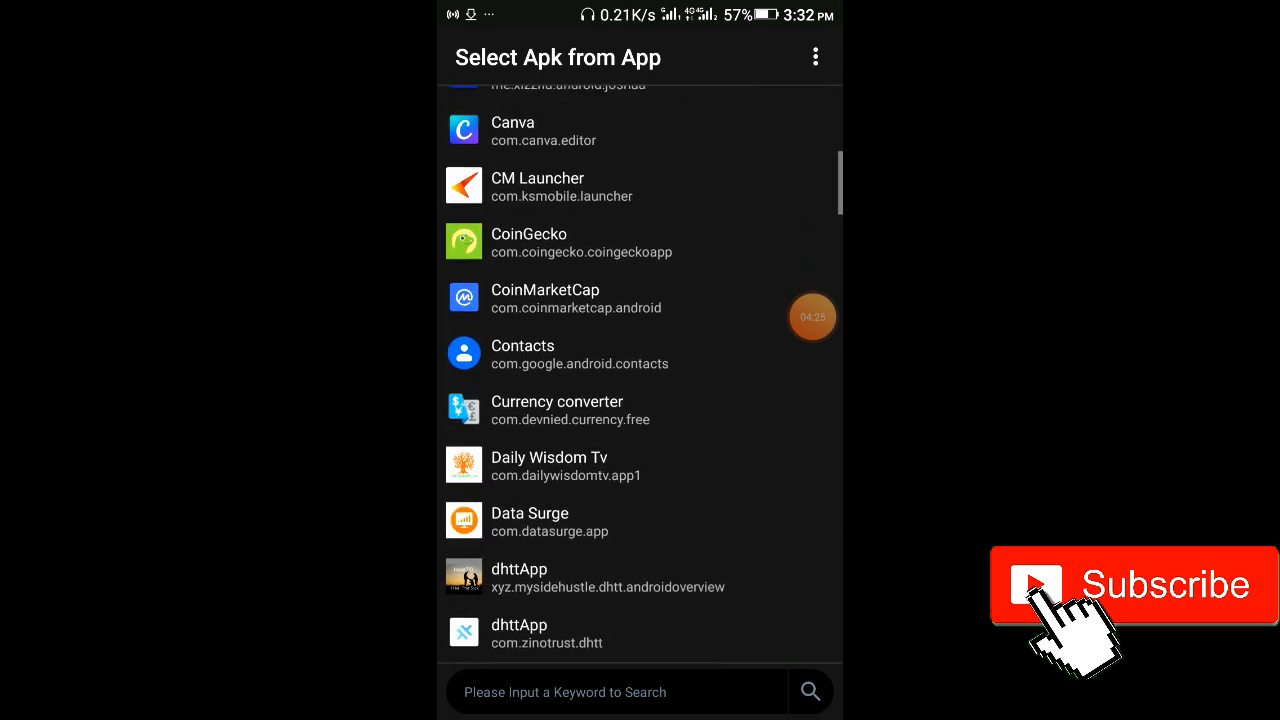
scroll("down", 3)
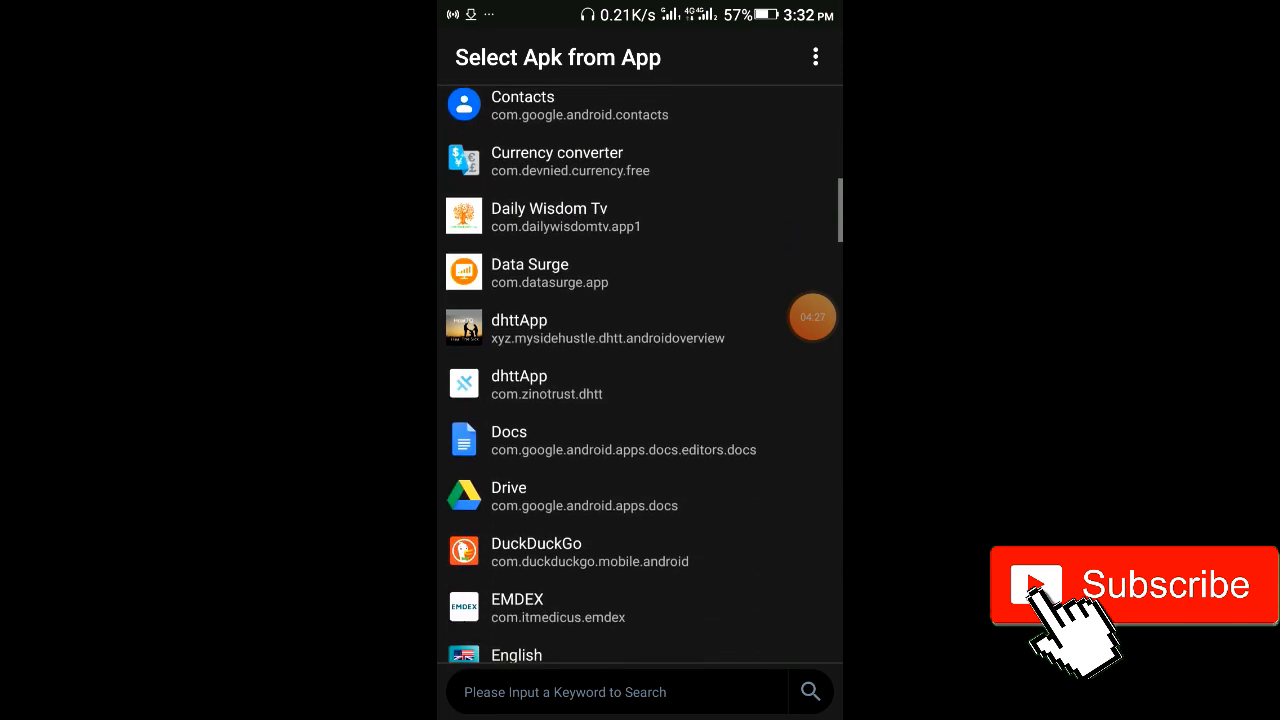
scroll("down", 3)
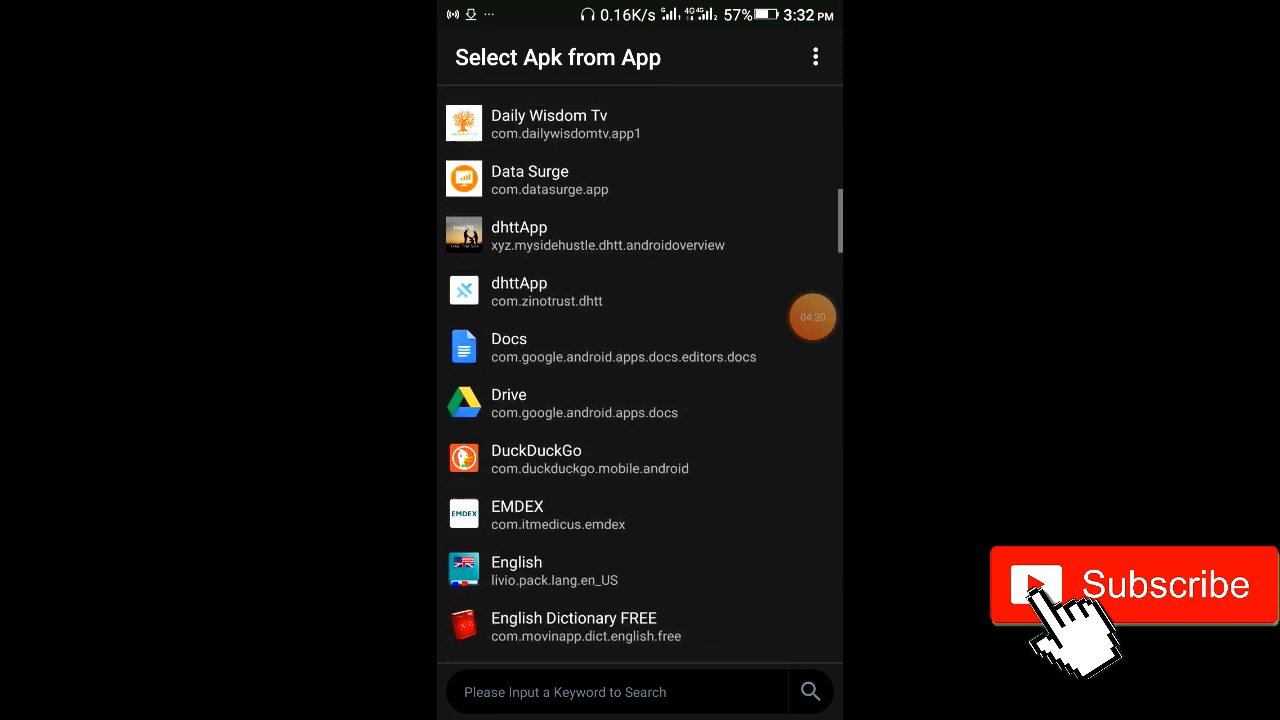
scroll("down", 3)
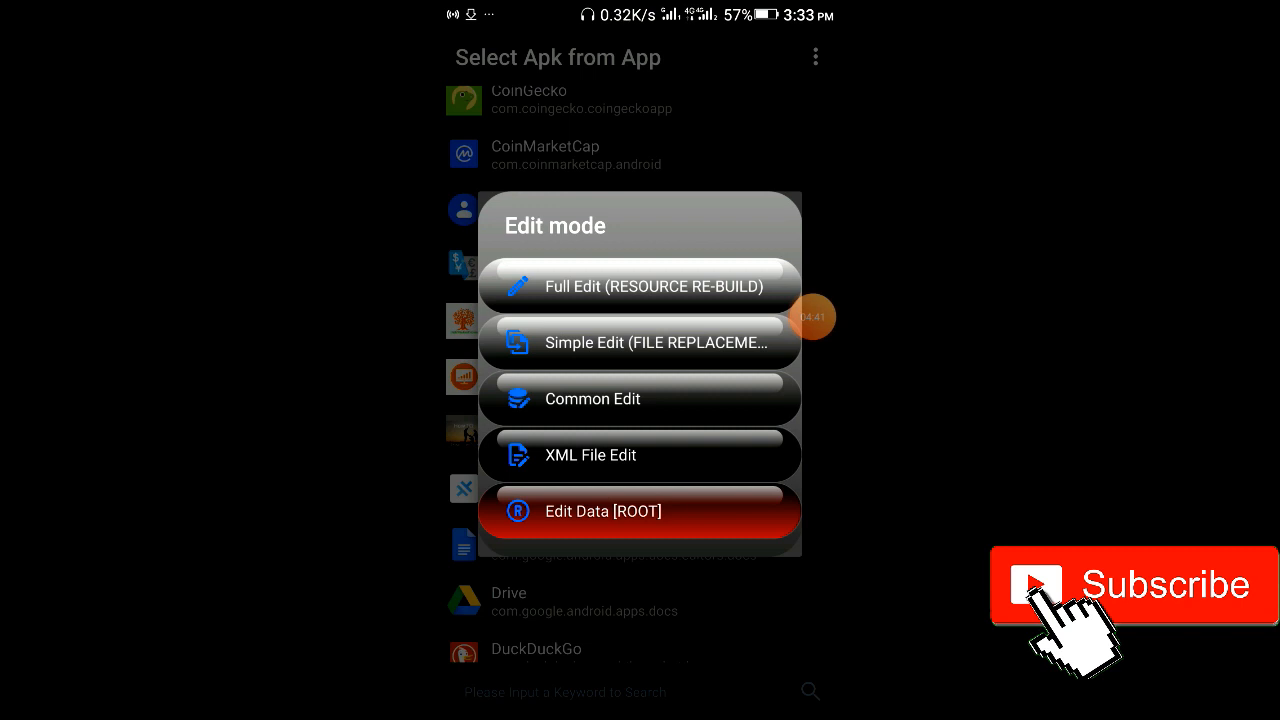
- Choose Common Edit so dhttApp's string resources like app_name are editable
left_click(638, 284)
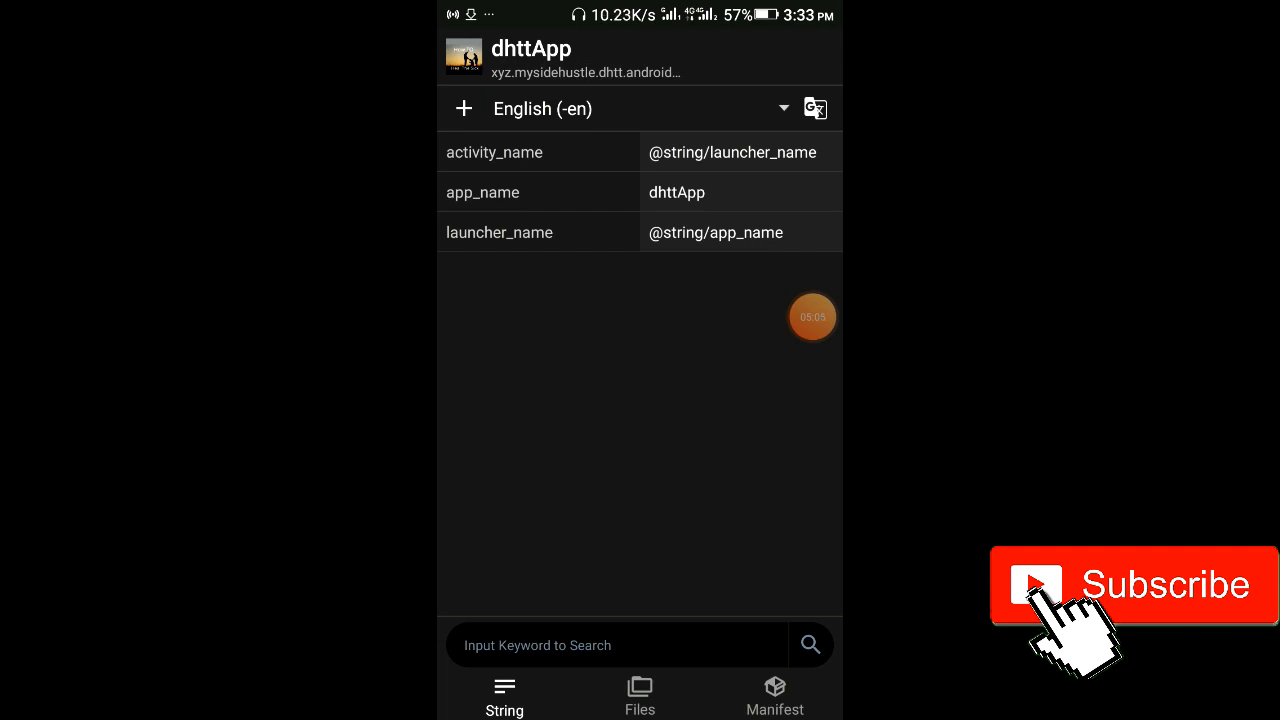
left_click(784, 108)
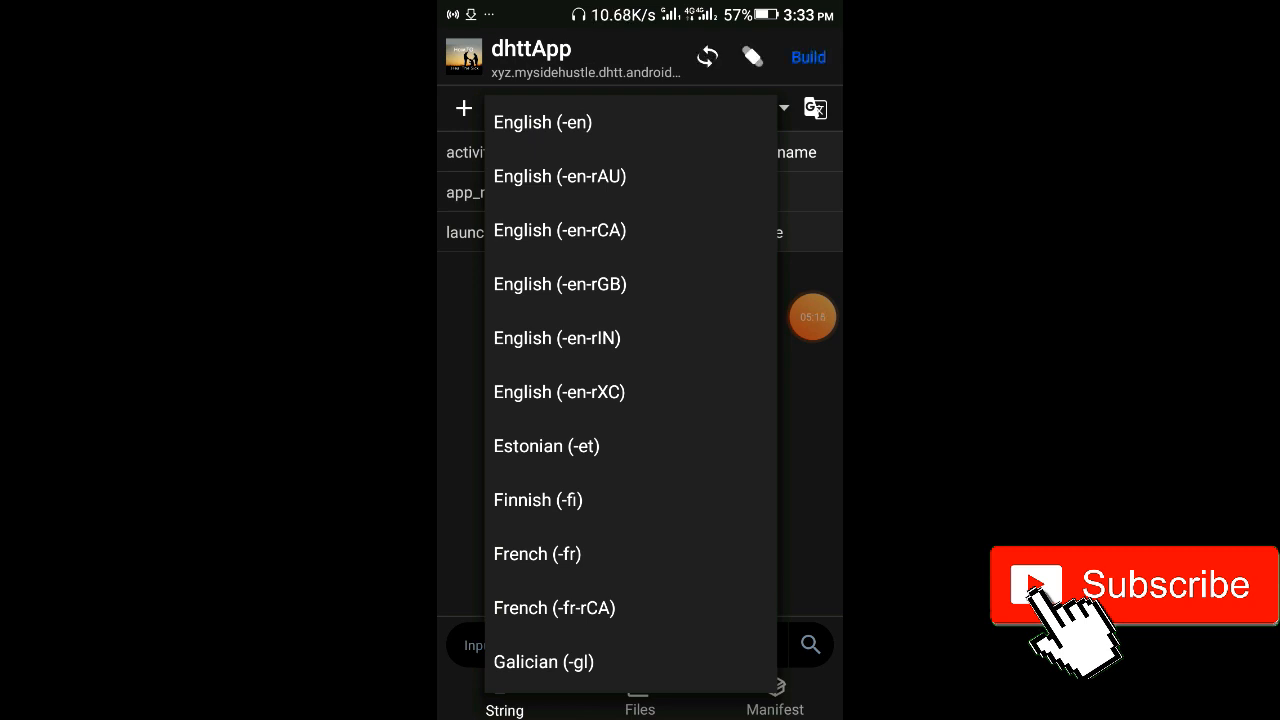
left_click(542, 122)
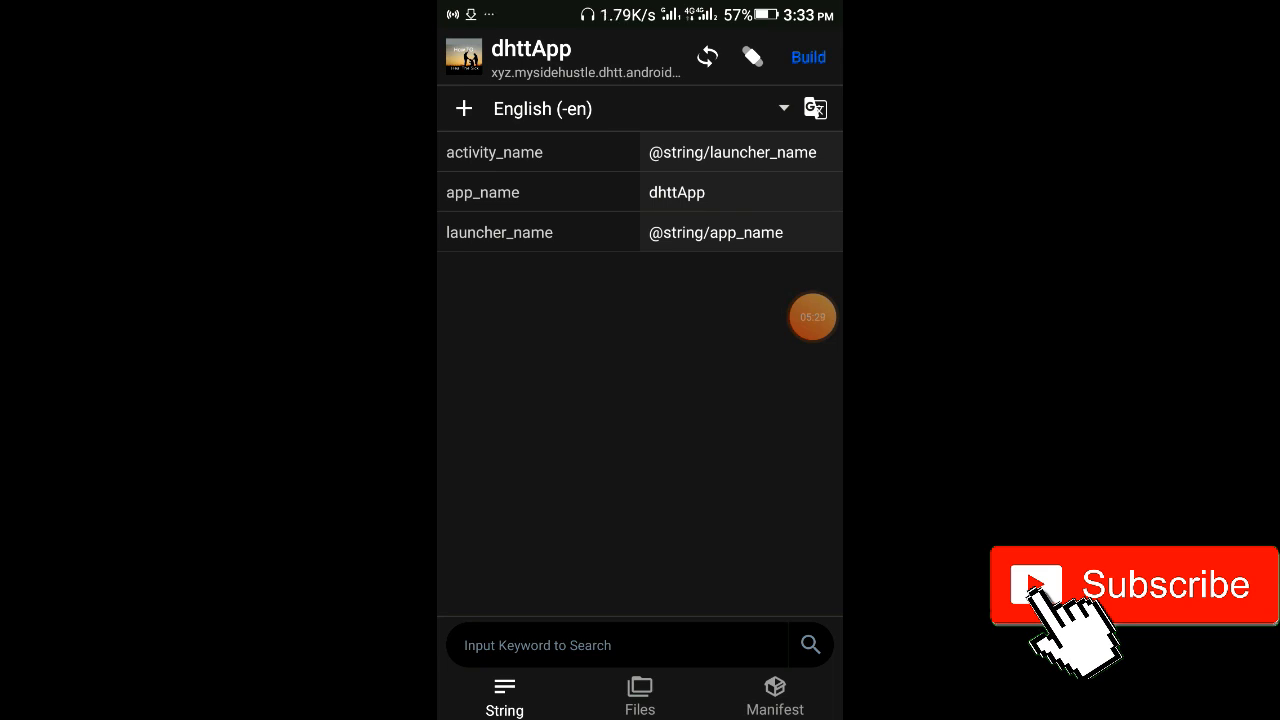
left_click(808, 56)
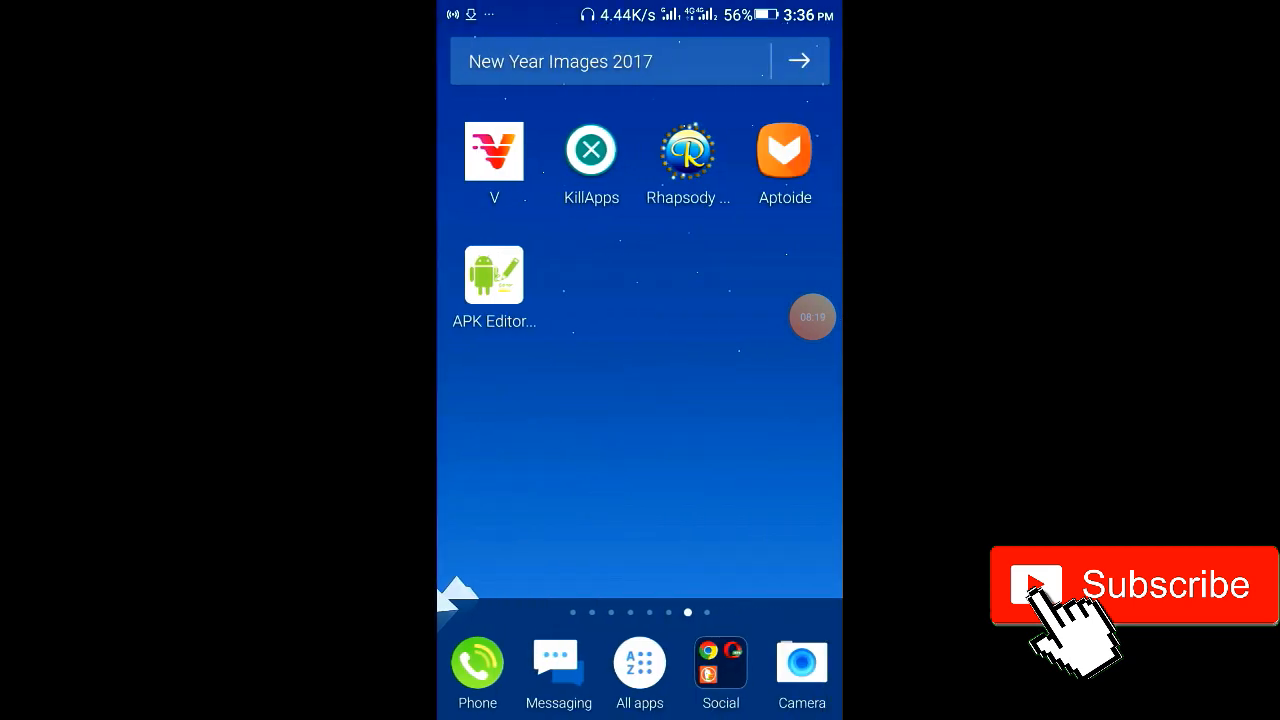
- Uninstall the original dhttApp from the launcher and confirm the removal
scroll("left", 3)
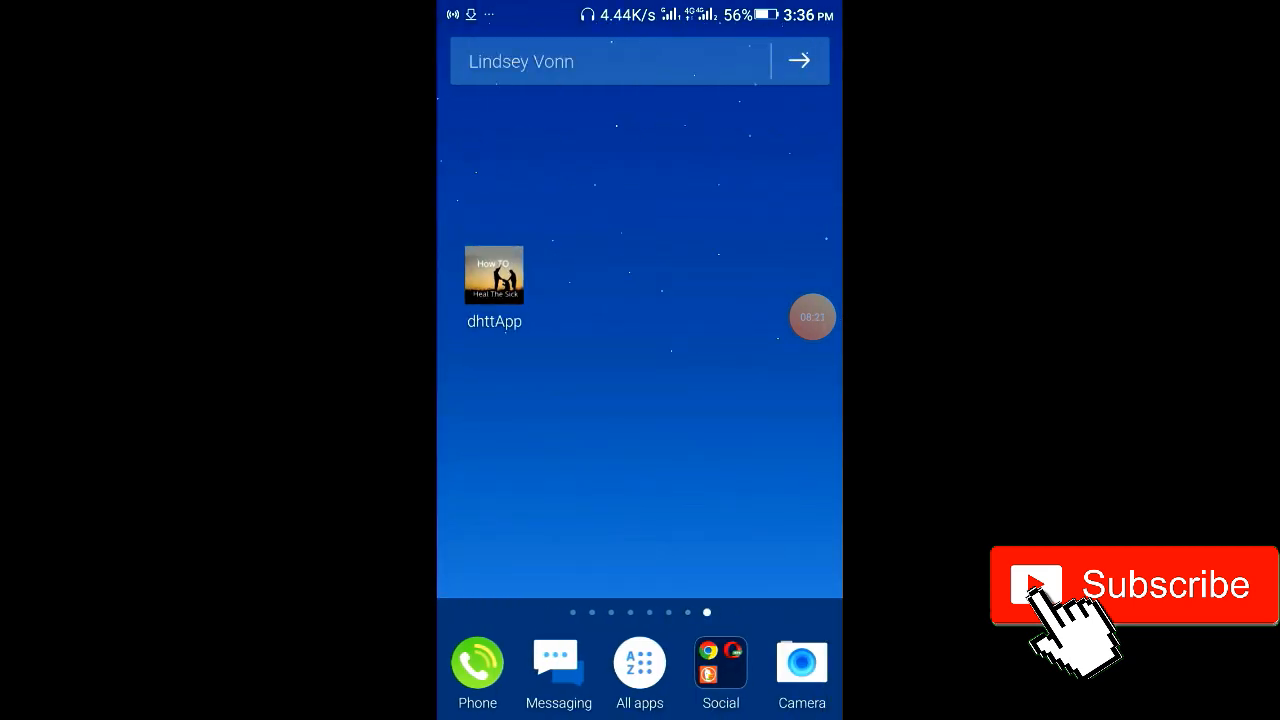
left_click(494, 276)
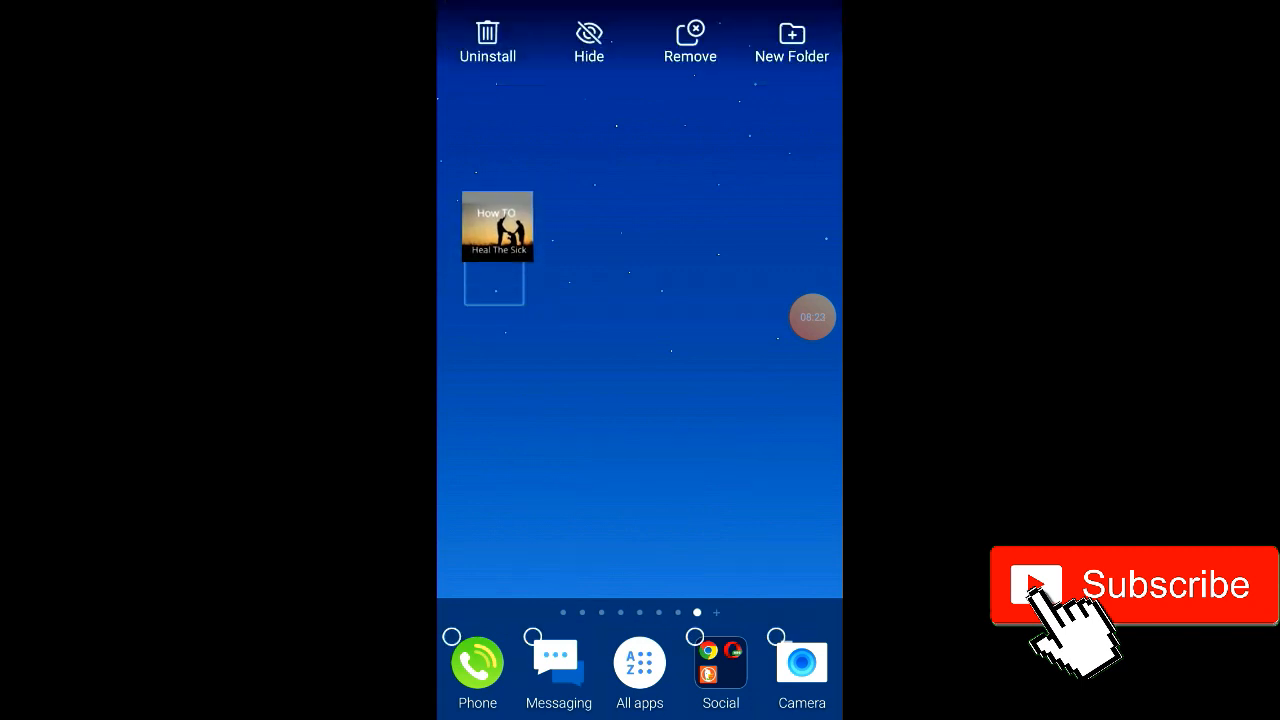
left_click(488, 40)
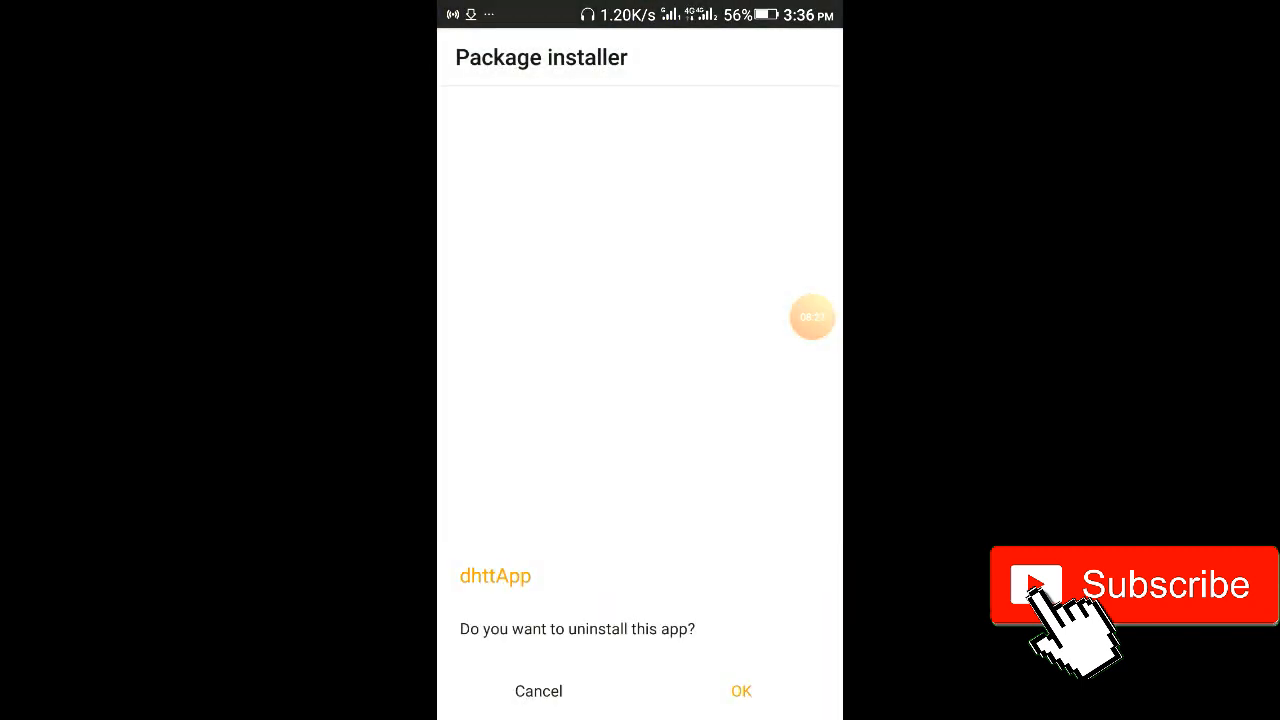
left_click(740, 692)
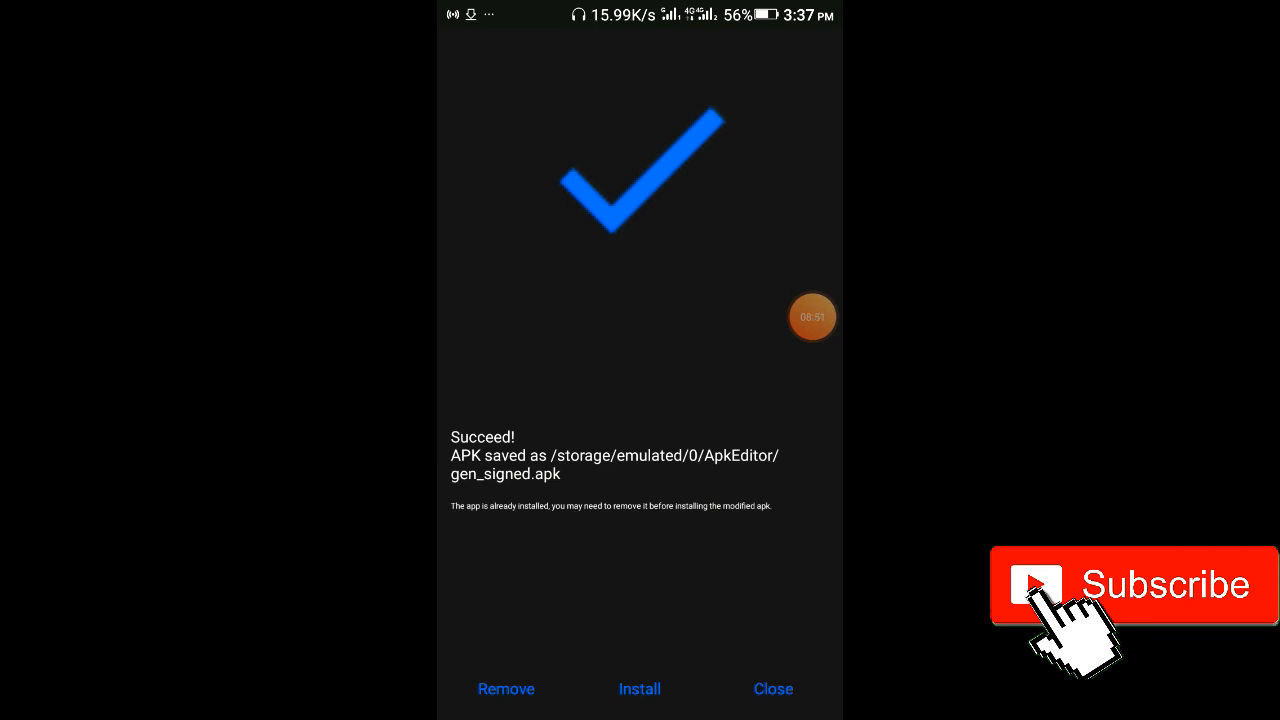
- Install the rebuilt gen_signed.apk dhttApp through the Package installer
left_click(640, 688)
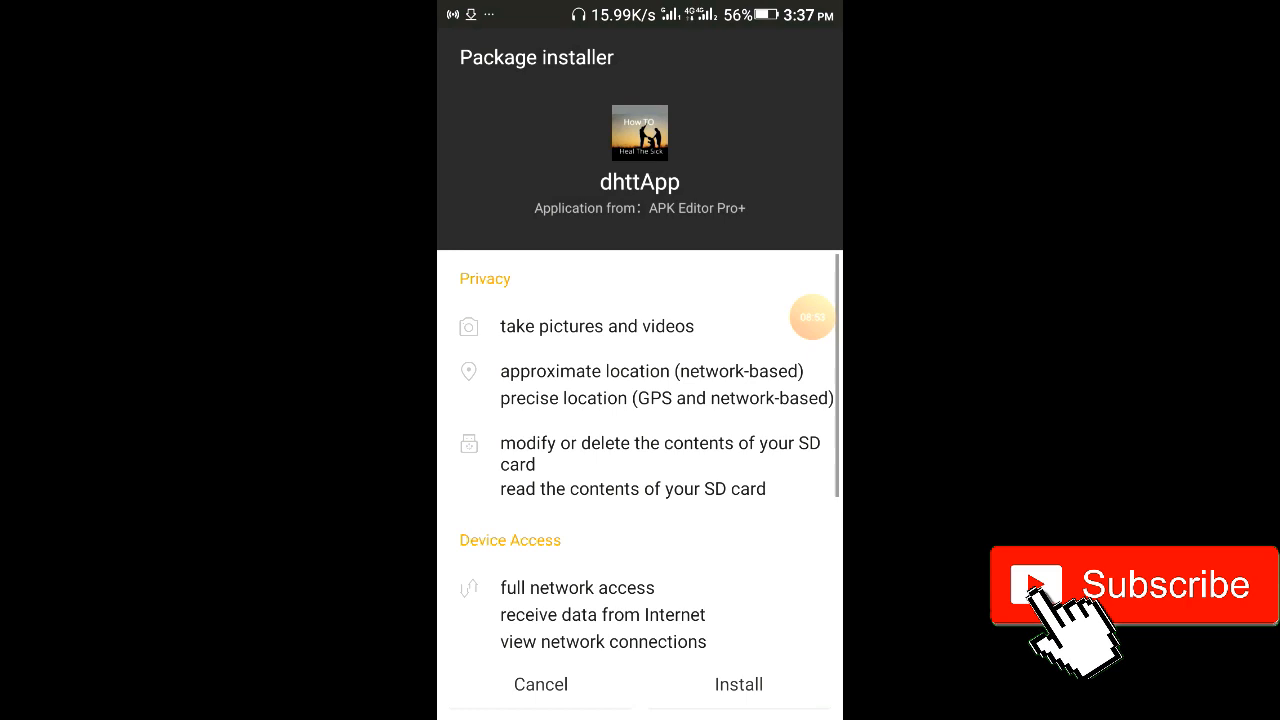
left_click(738, 684)
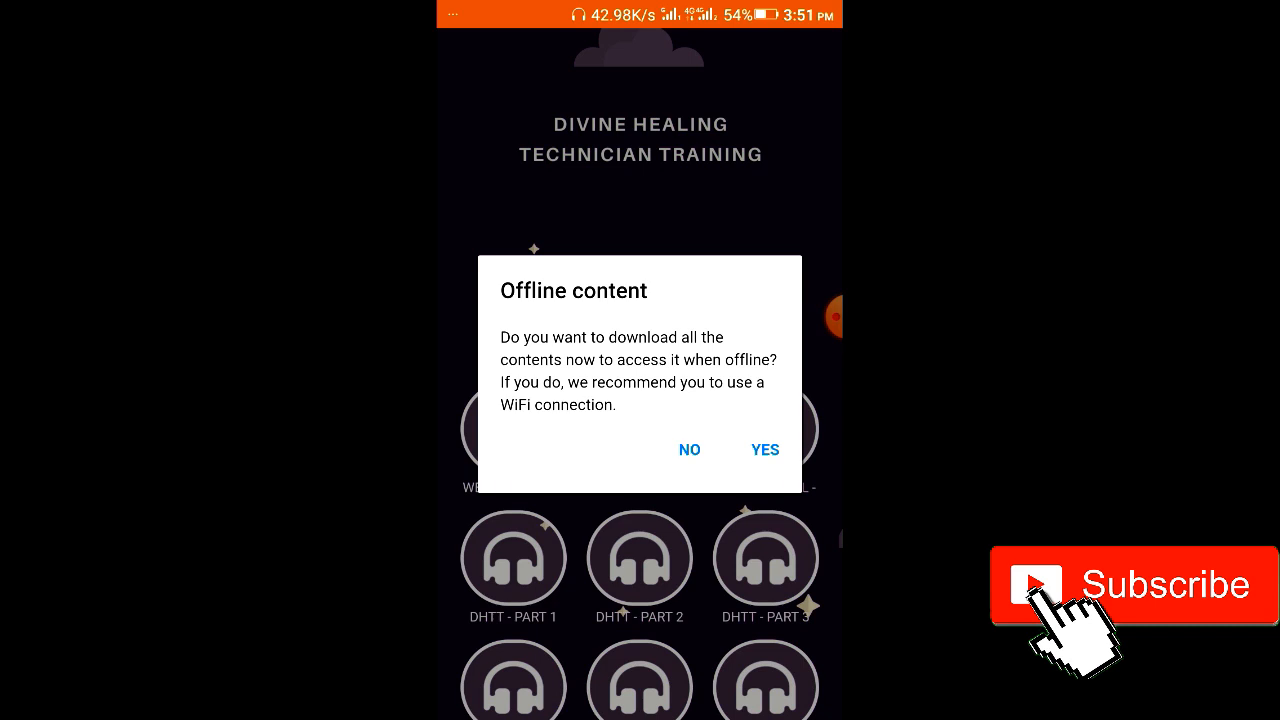
- Decline the offline-content download and browse the training menu
left_click(688, 448)
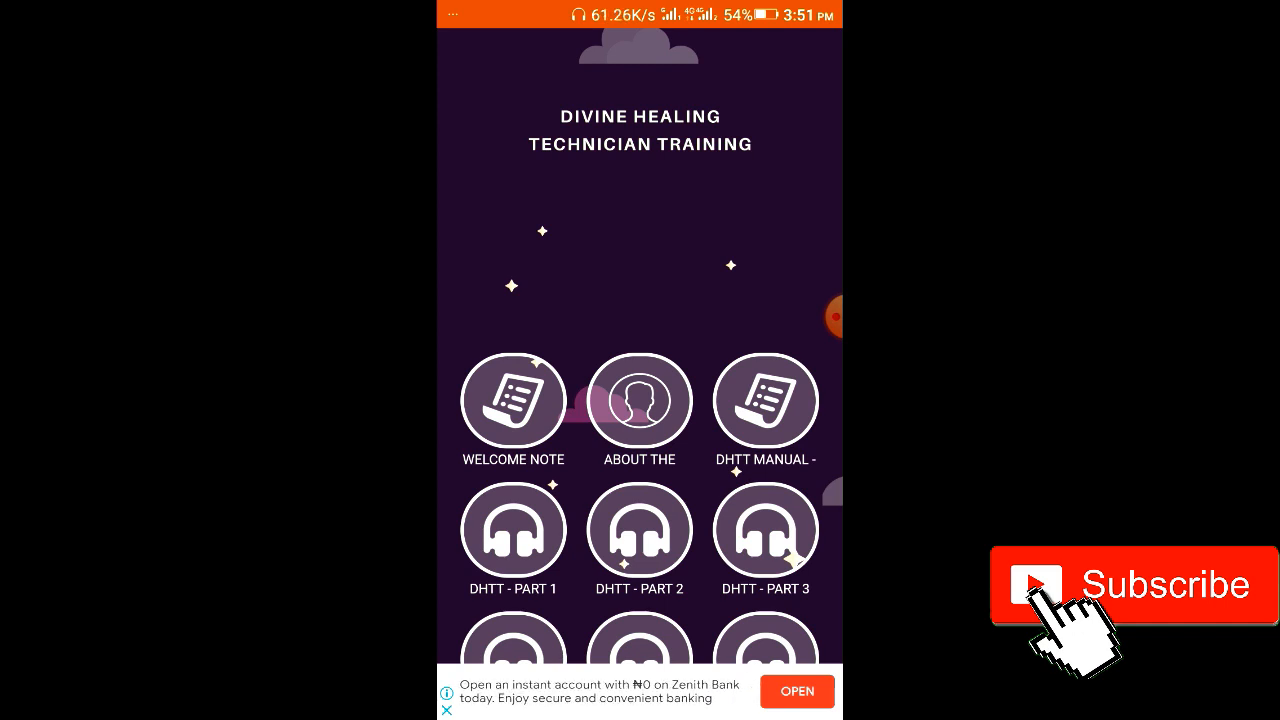
scroll("down", 3)
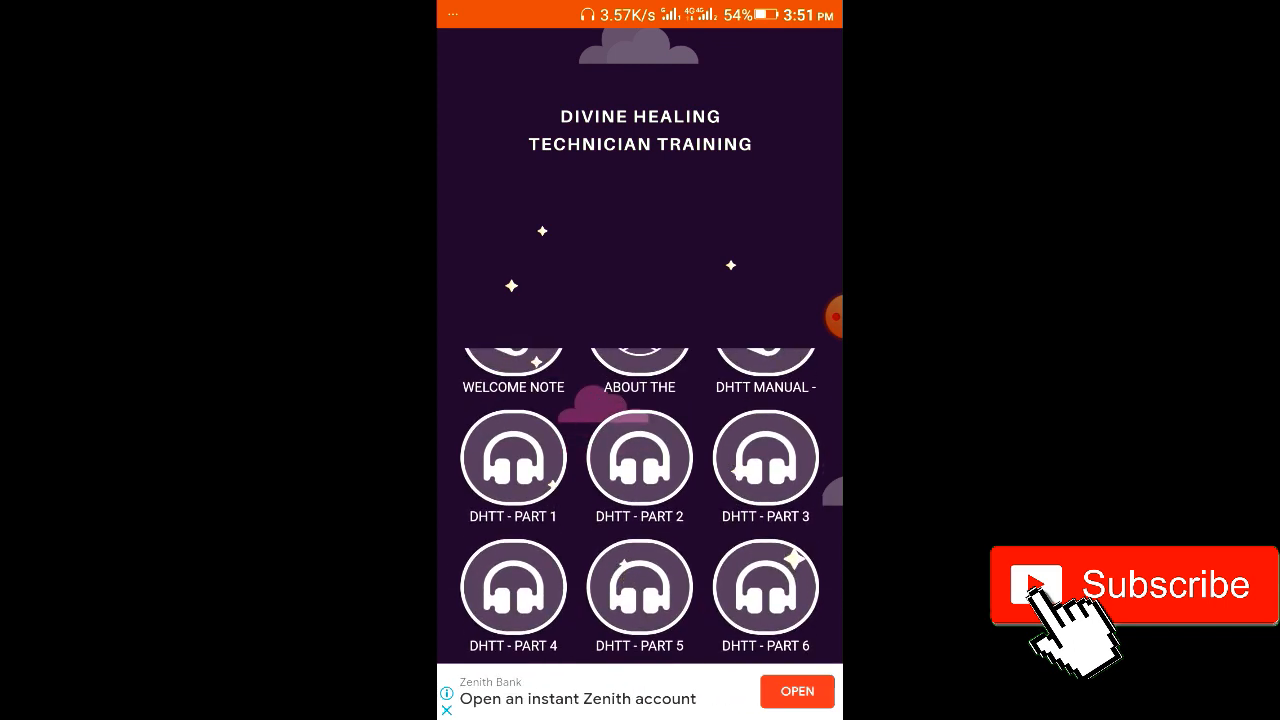
scroll("down", 3)
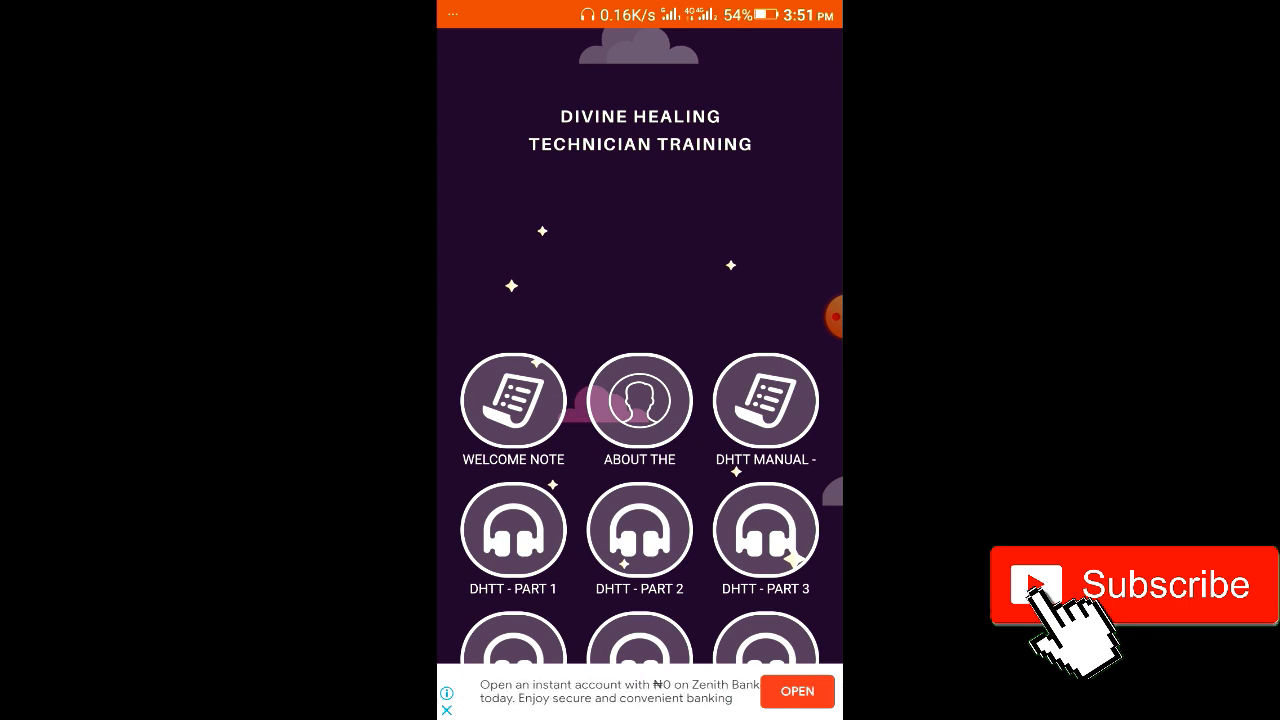
- View the Welcome Note, dismissing the interstitial ad, and return to the menu
left_click(796, 692)
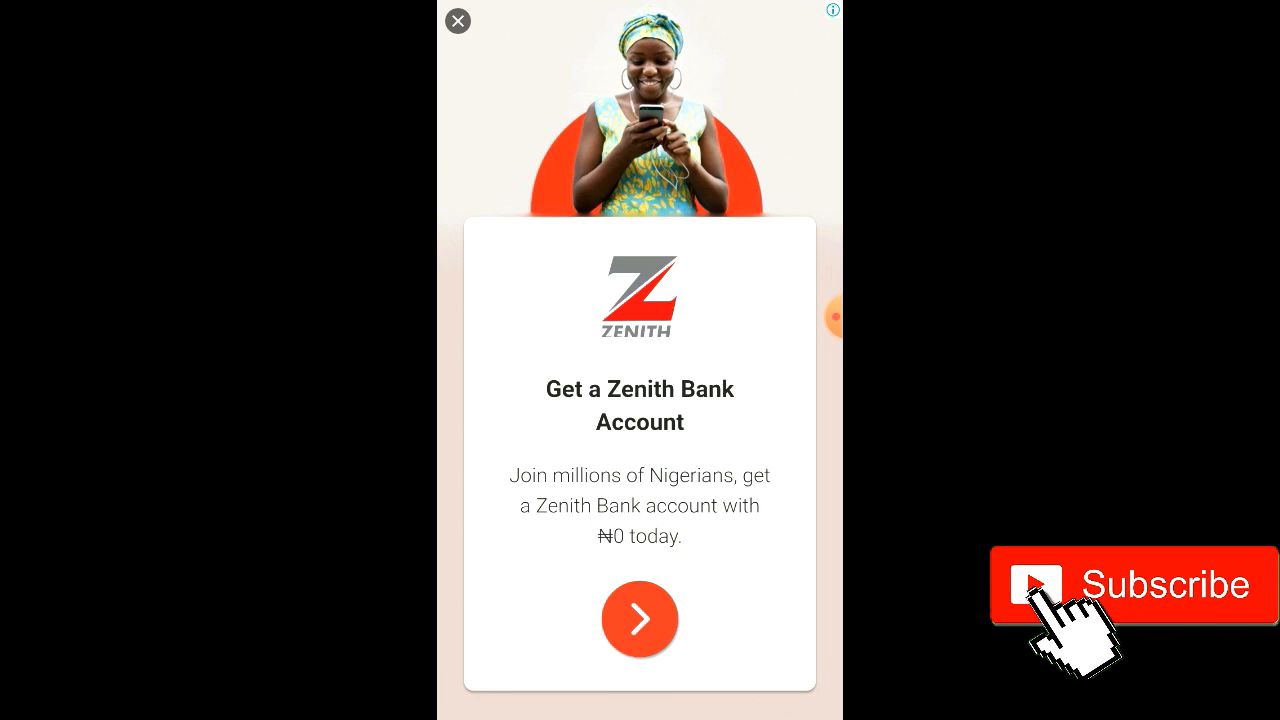
left_click(456, 20)
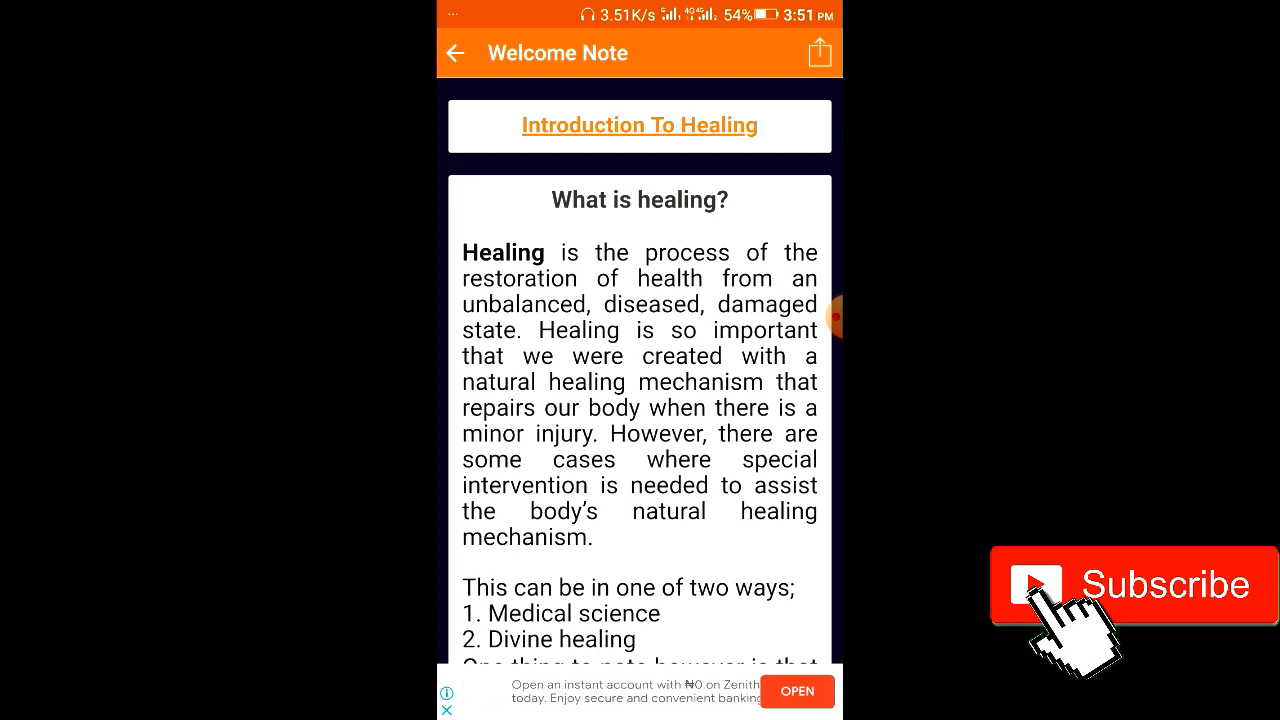
left_click(456, 52)
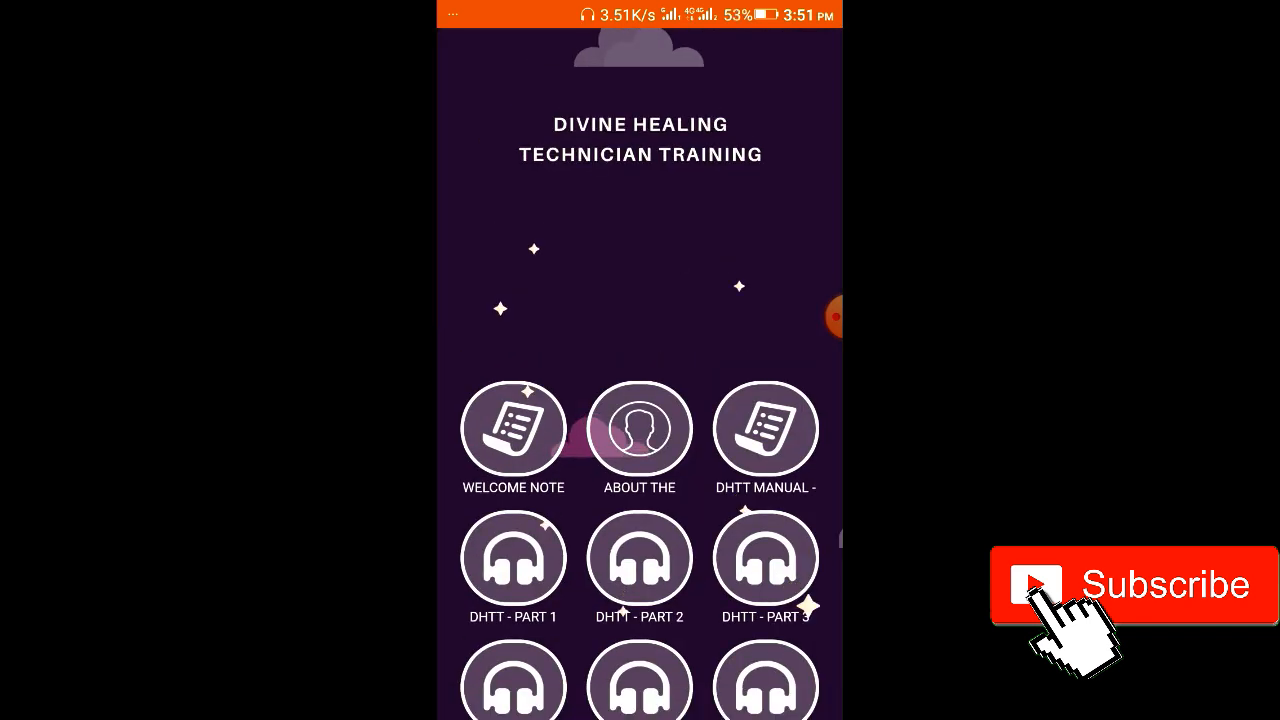